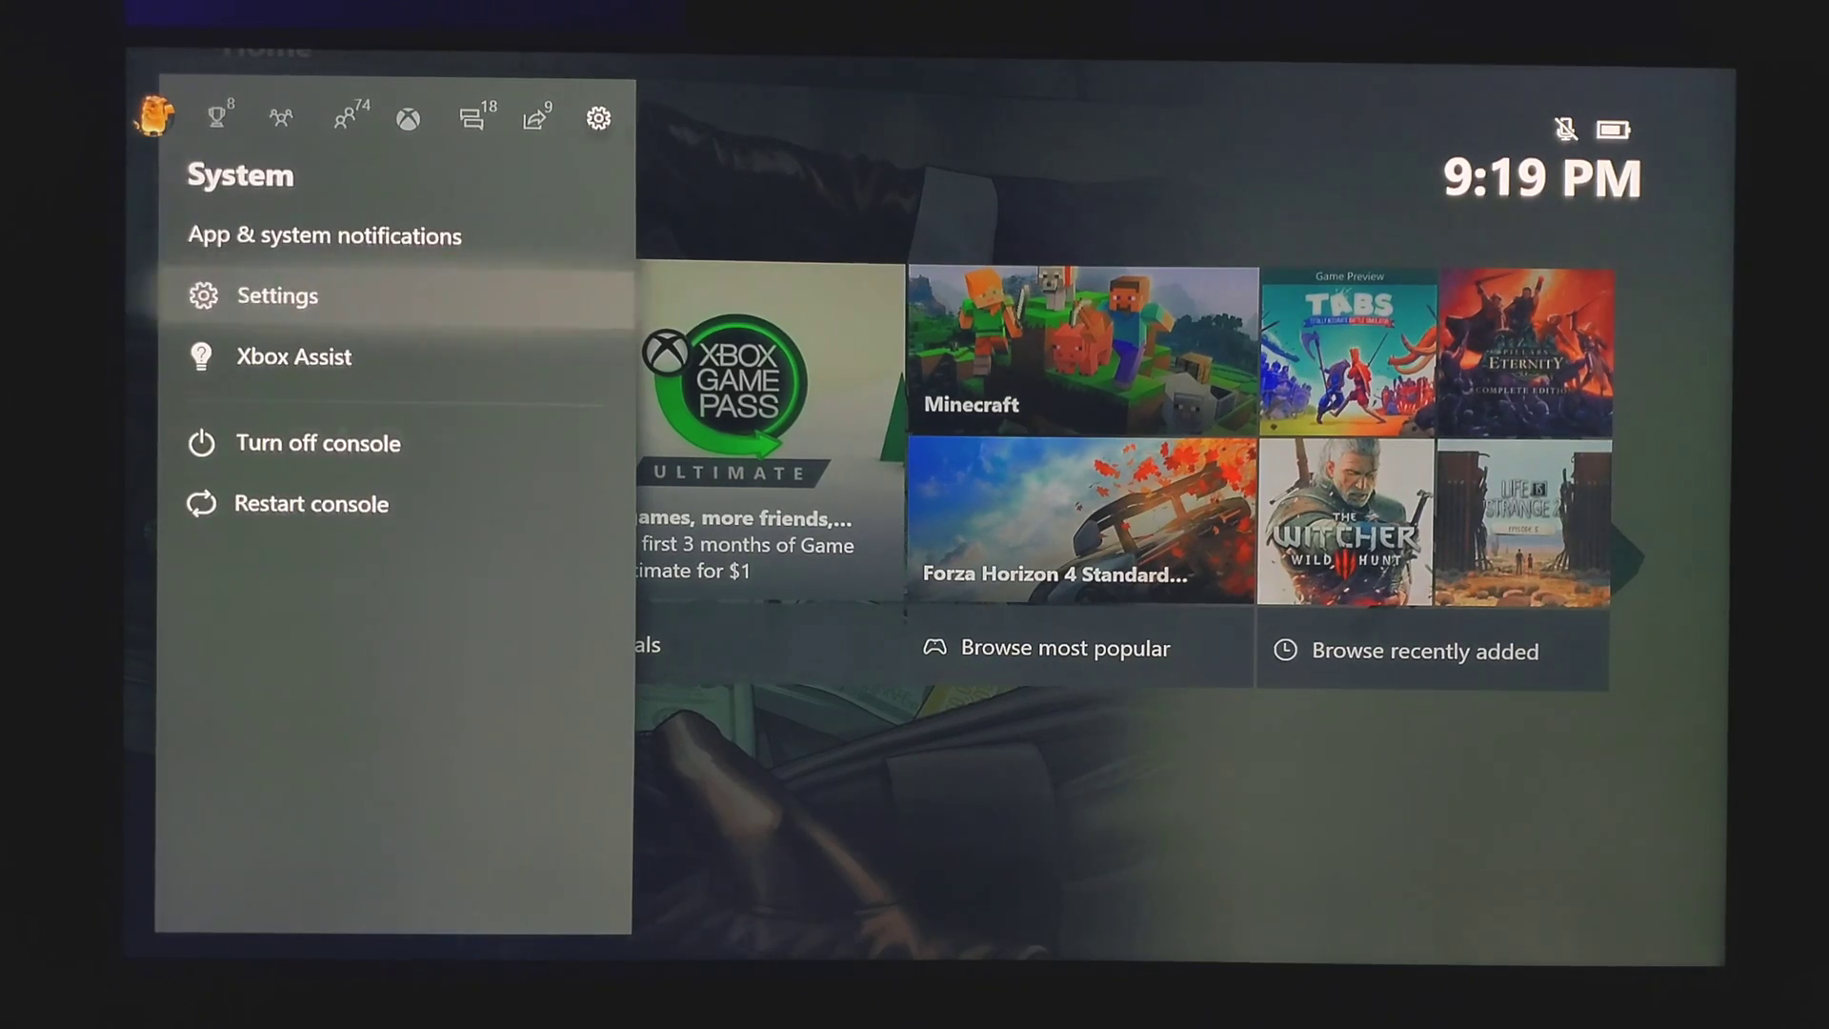
- Go to Settings > Network settings > Advanced settings to view IP, DNS and MAC details
{"action": "left_click", "coordinate": [276, 294]}
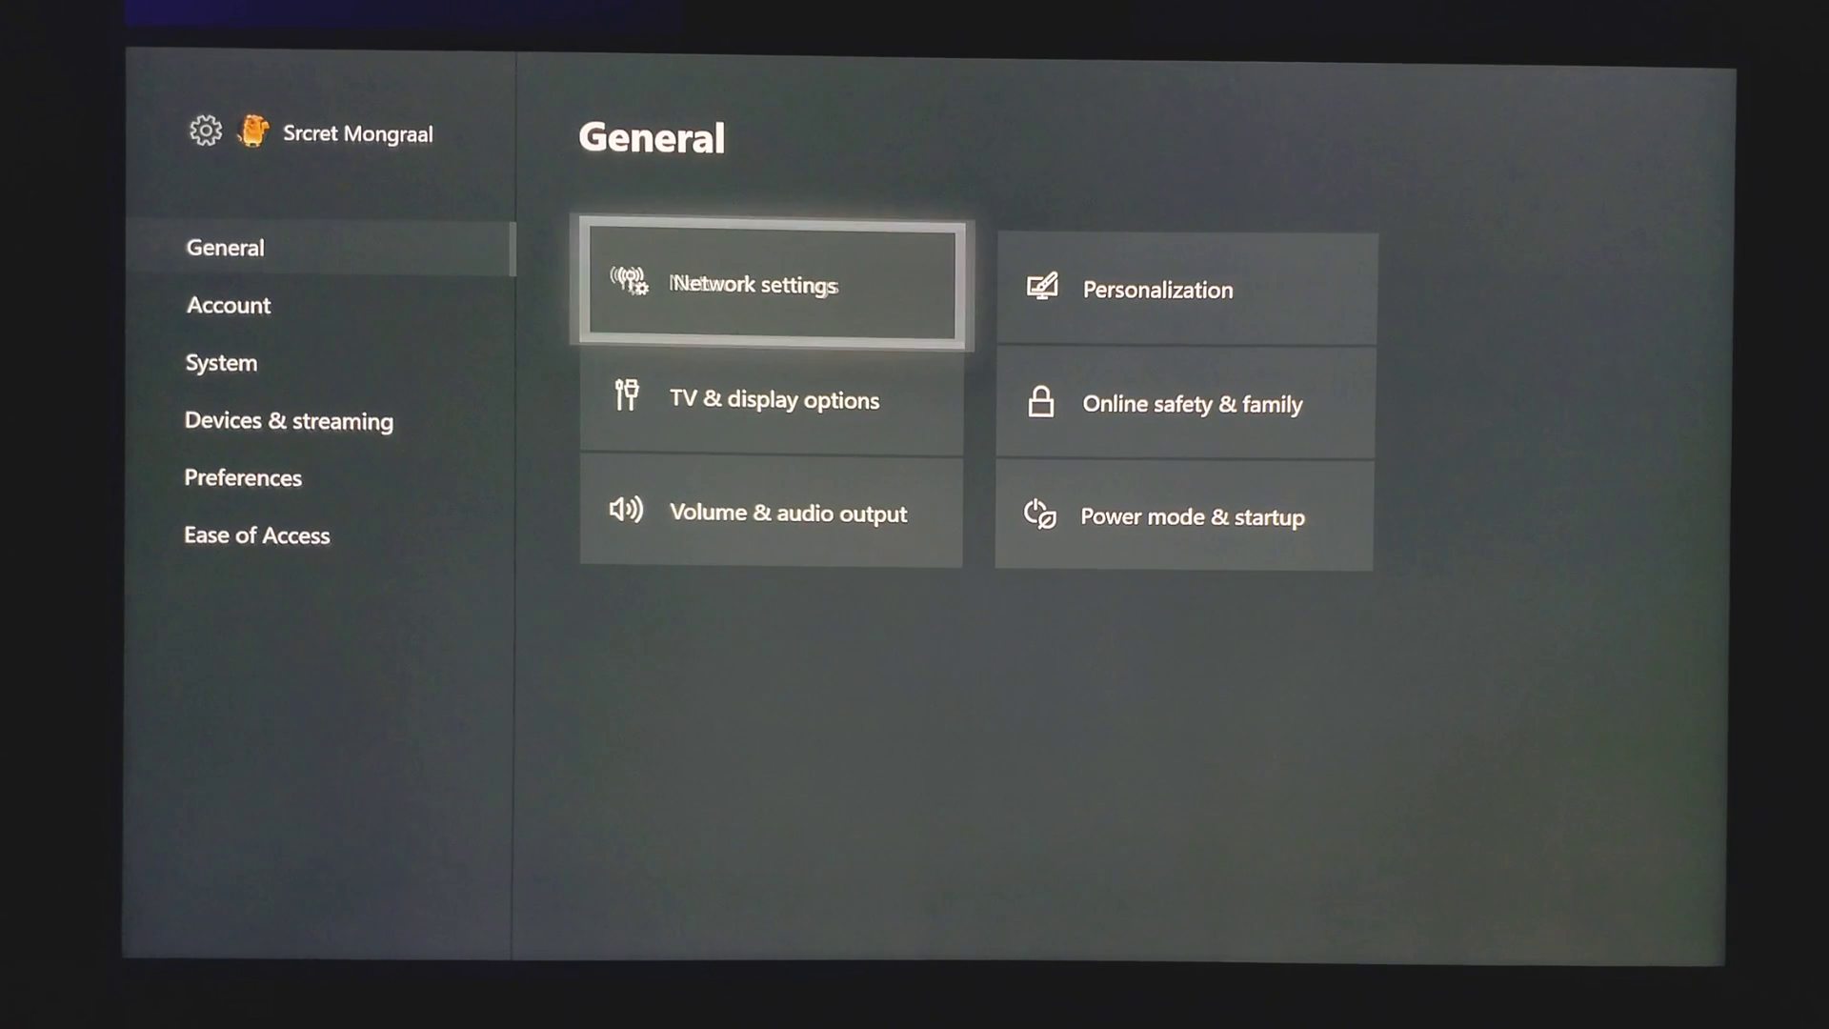
{"action": "left_click", "coordinate": [769, 284]}
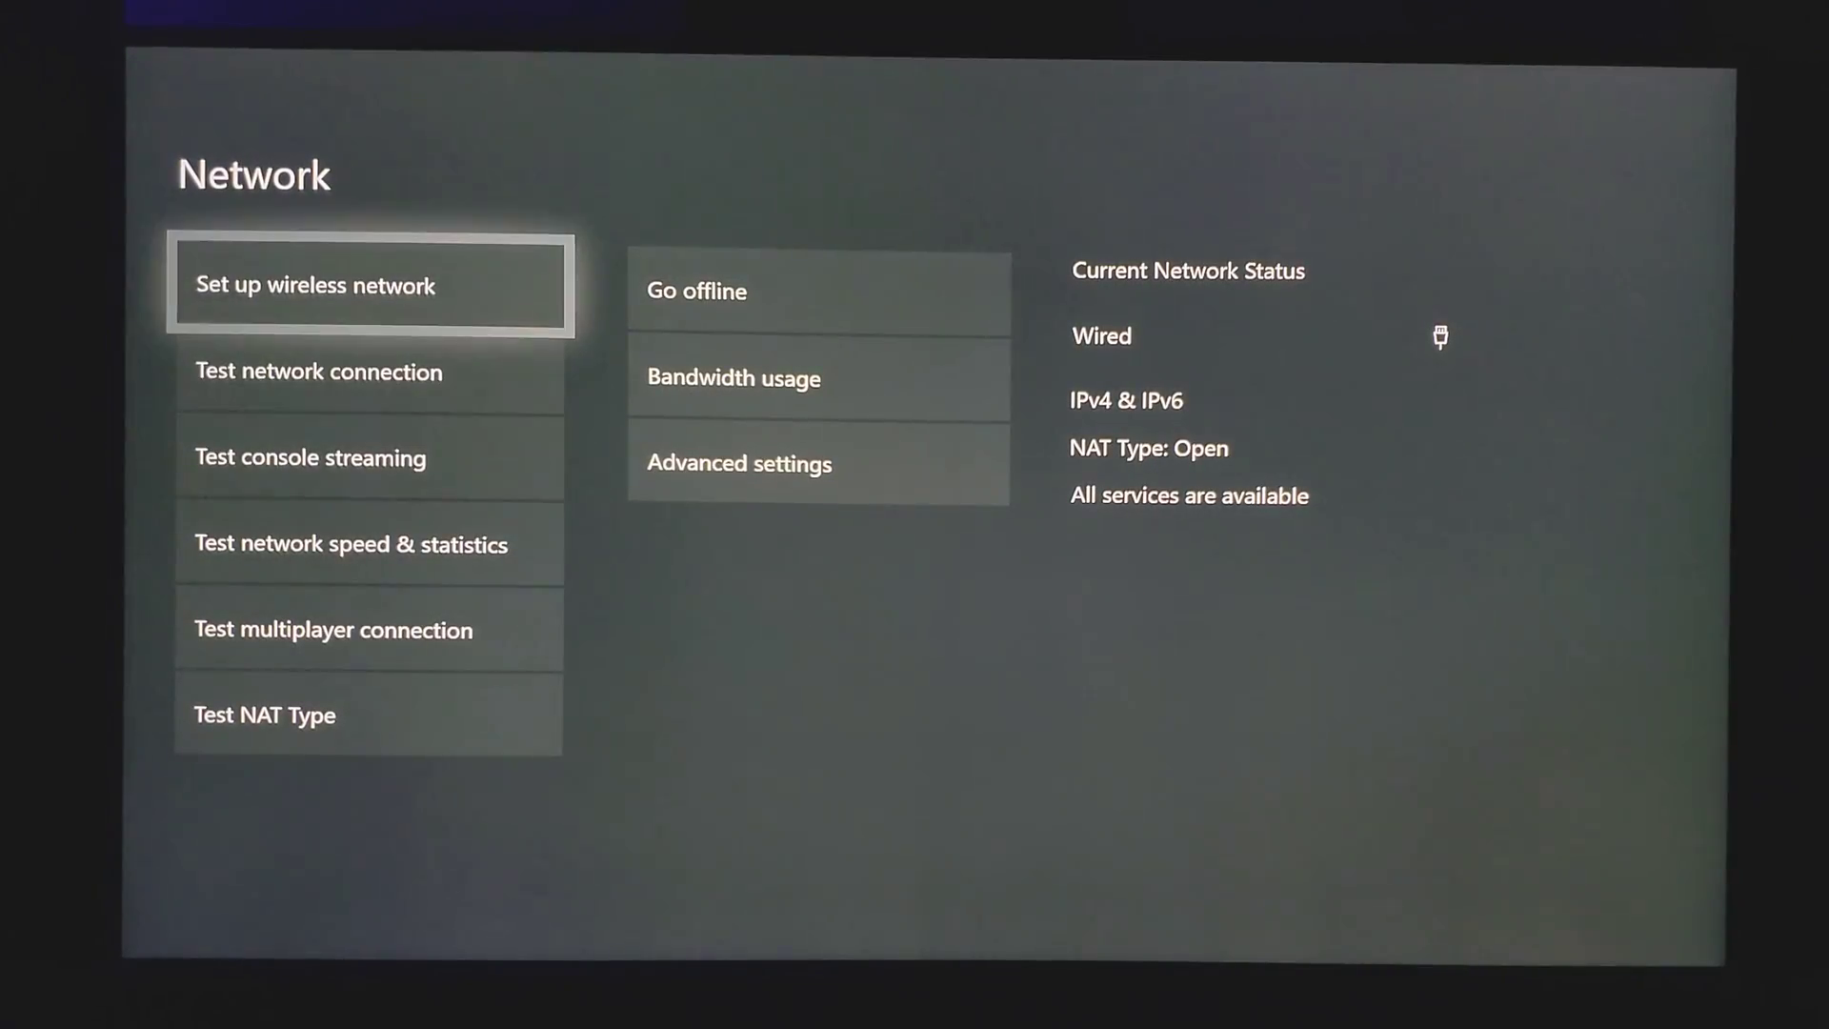
{"action": "left_click", "coordinate": [737, 462]}
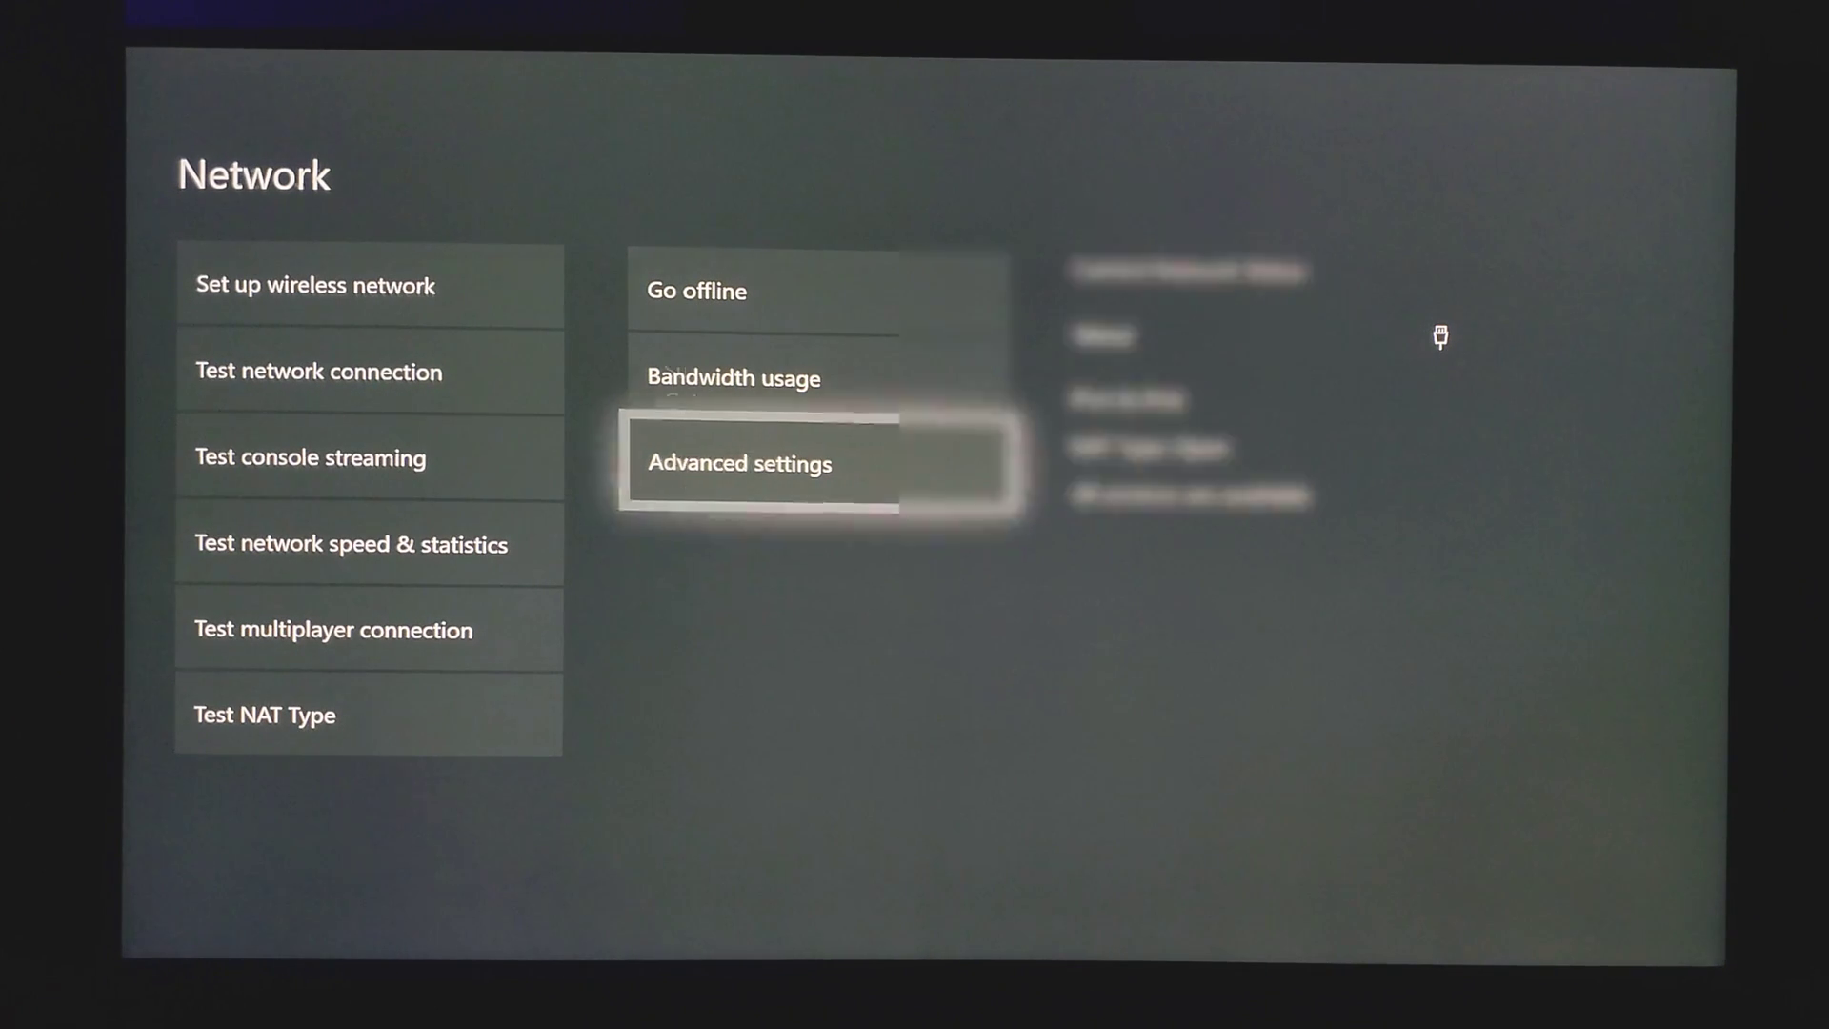
{"action": "left_click", "coordinate": [739, 462]}
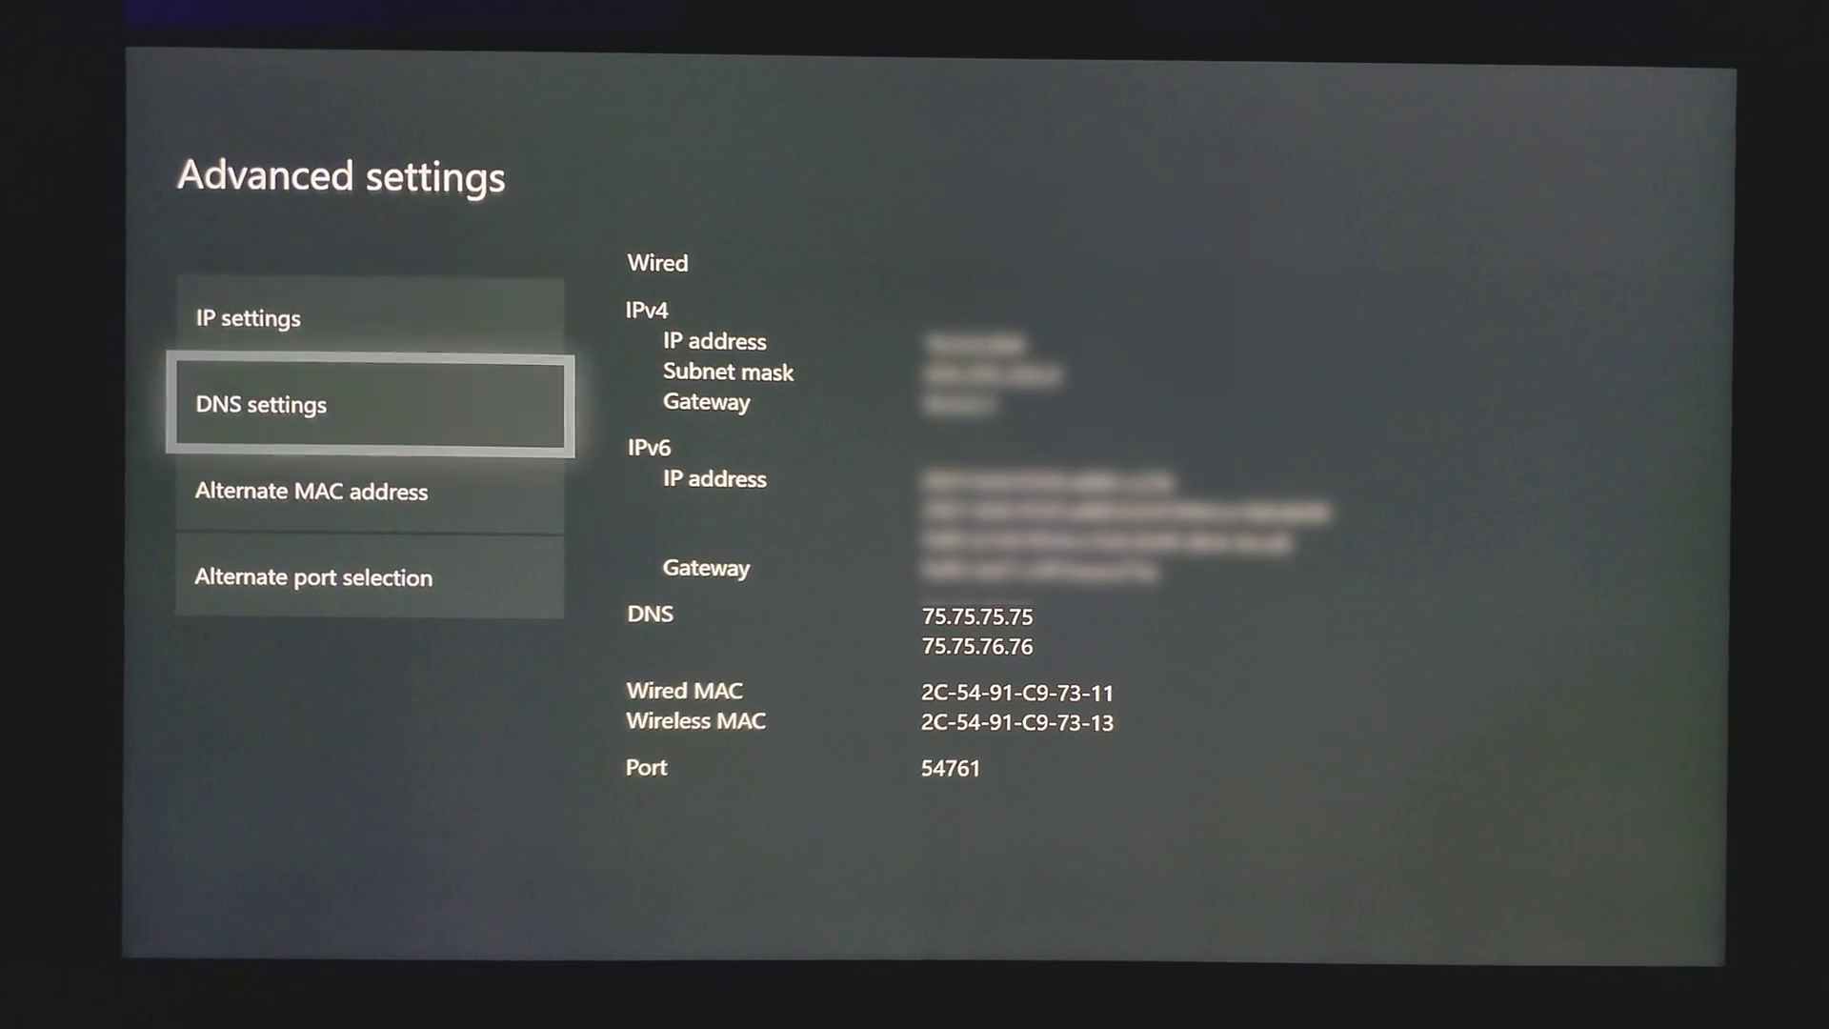
- Switch DNS settings to Manual and enter the primary and secondary IPv4 DNS on the keypad
{"action": "left_click", "coordinate": [369, 404]}
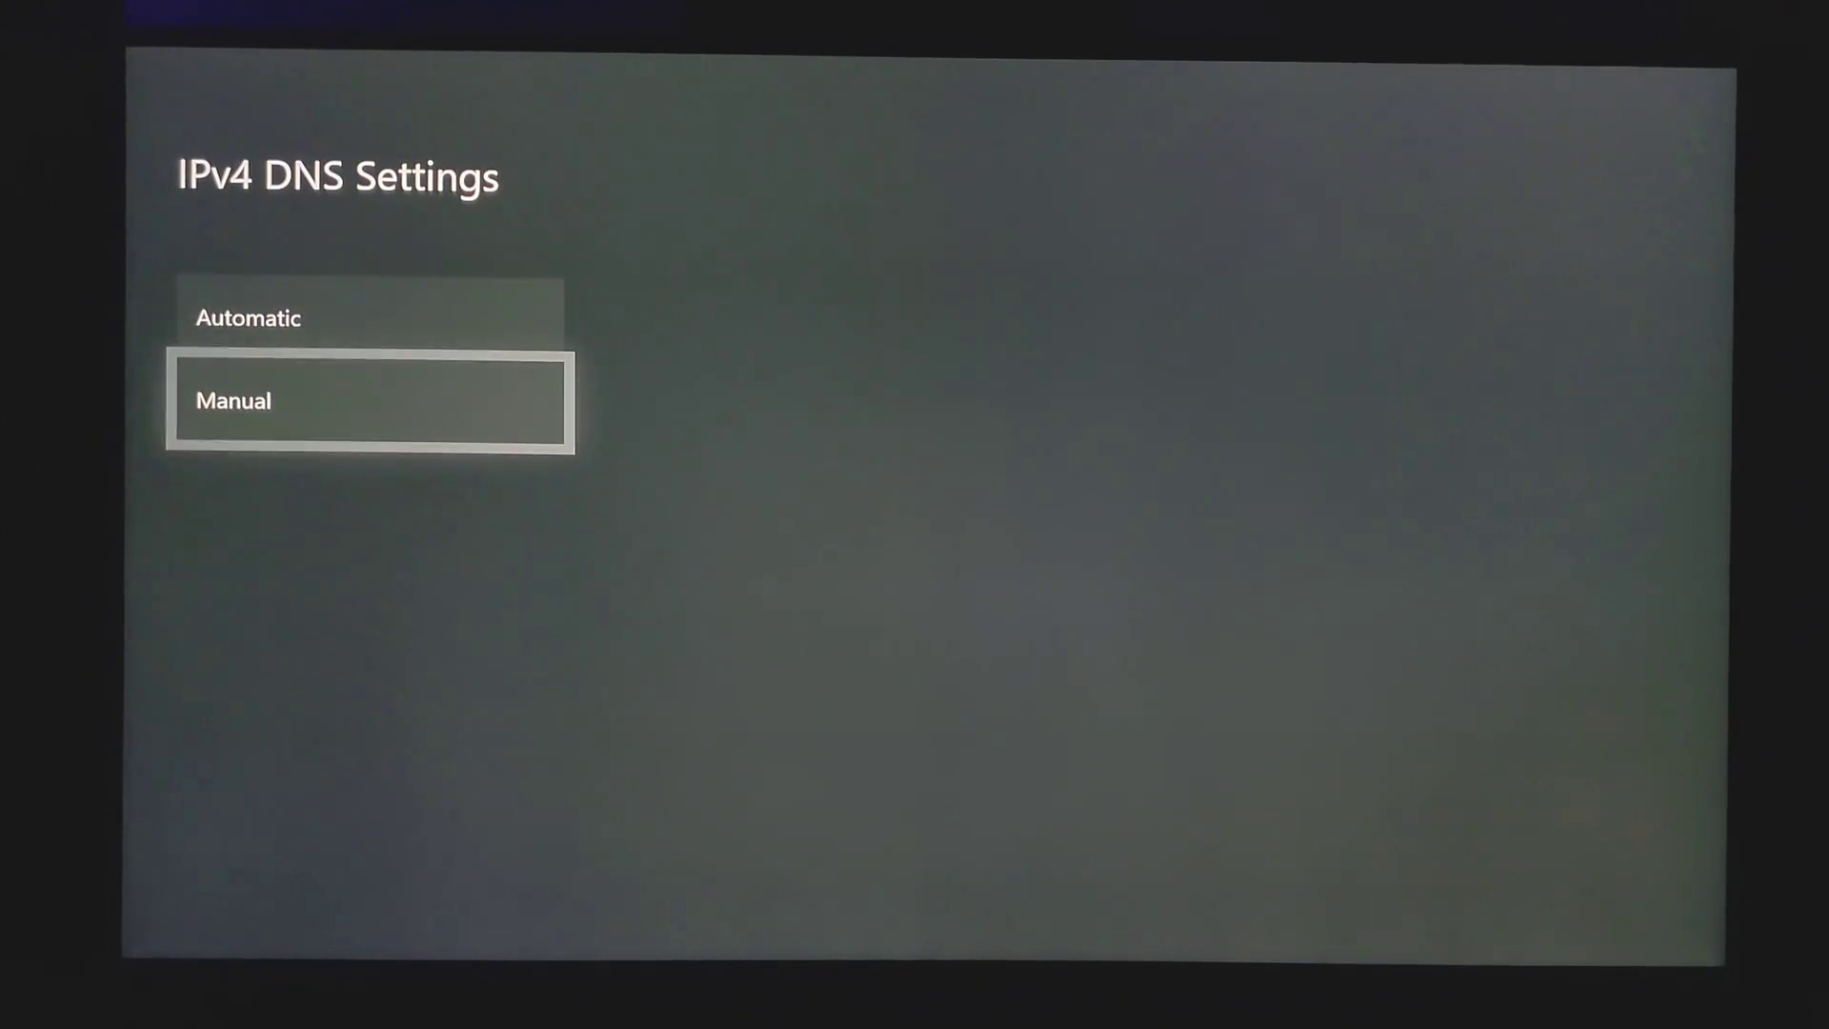
{"action": "left_click", "coordinate": [369, 400]}
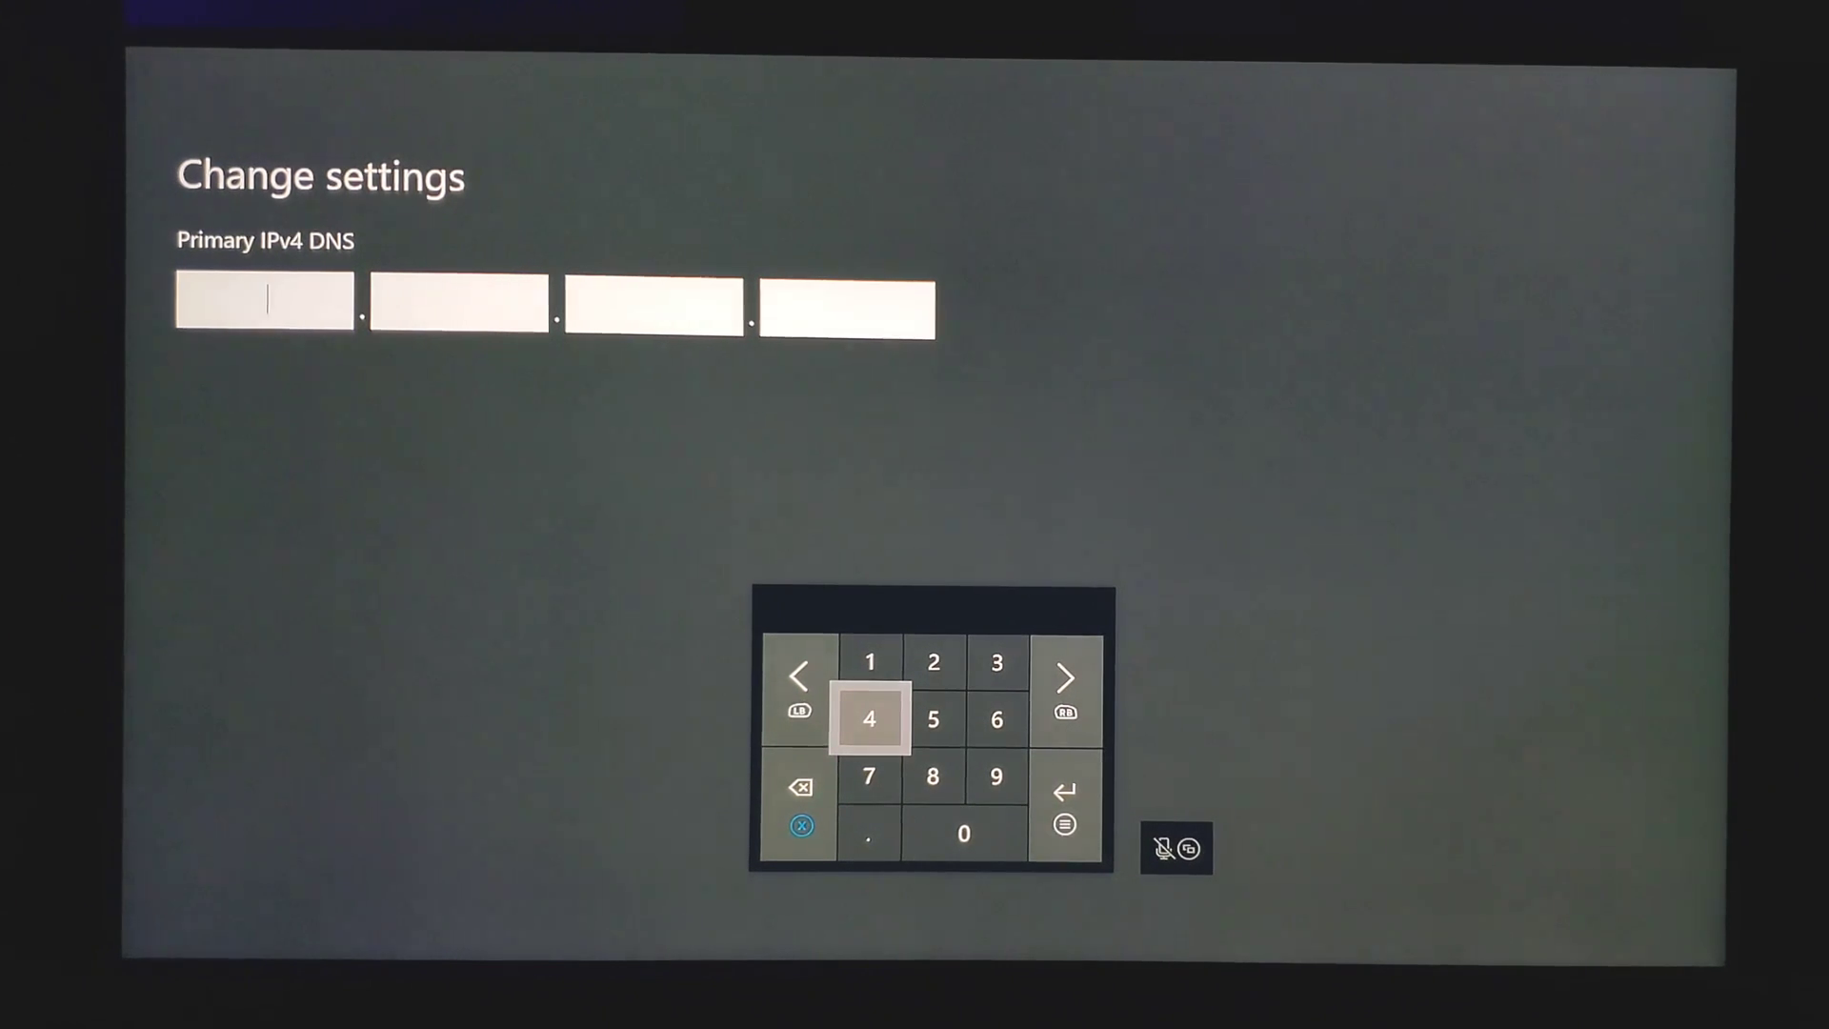
{"action": "left_click", "coordinate": [868, 661]}
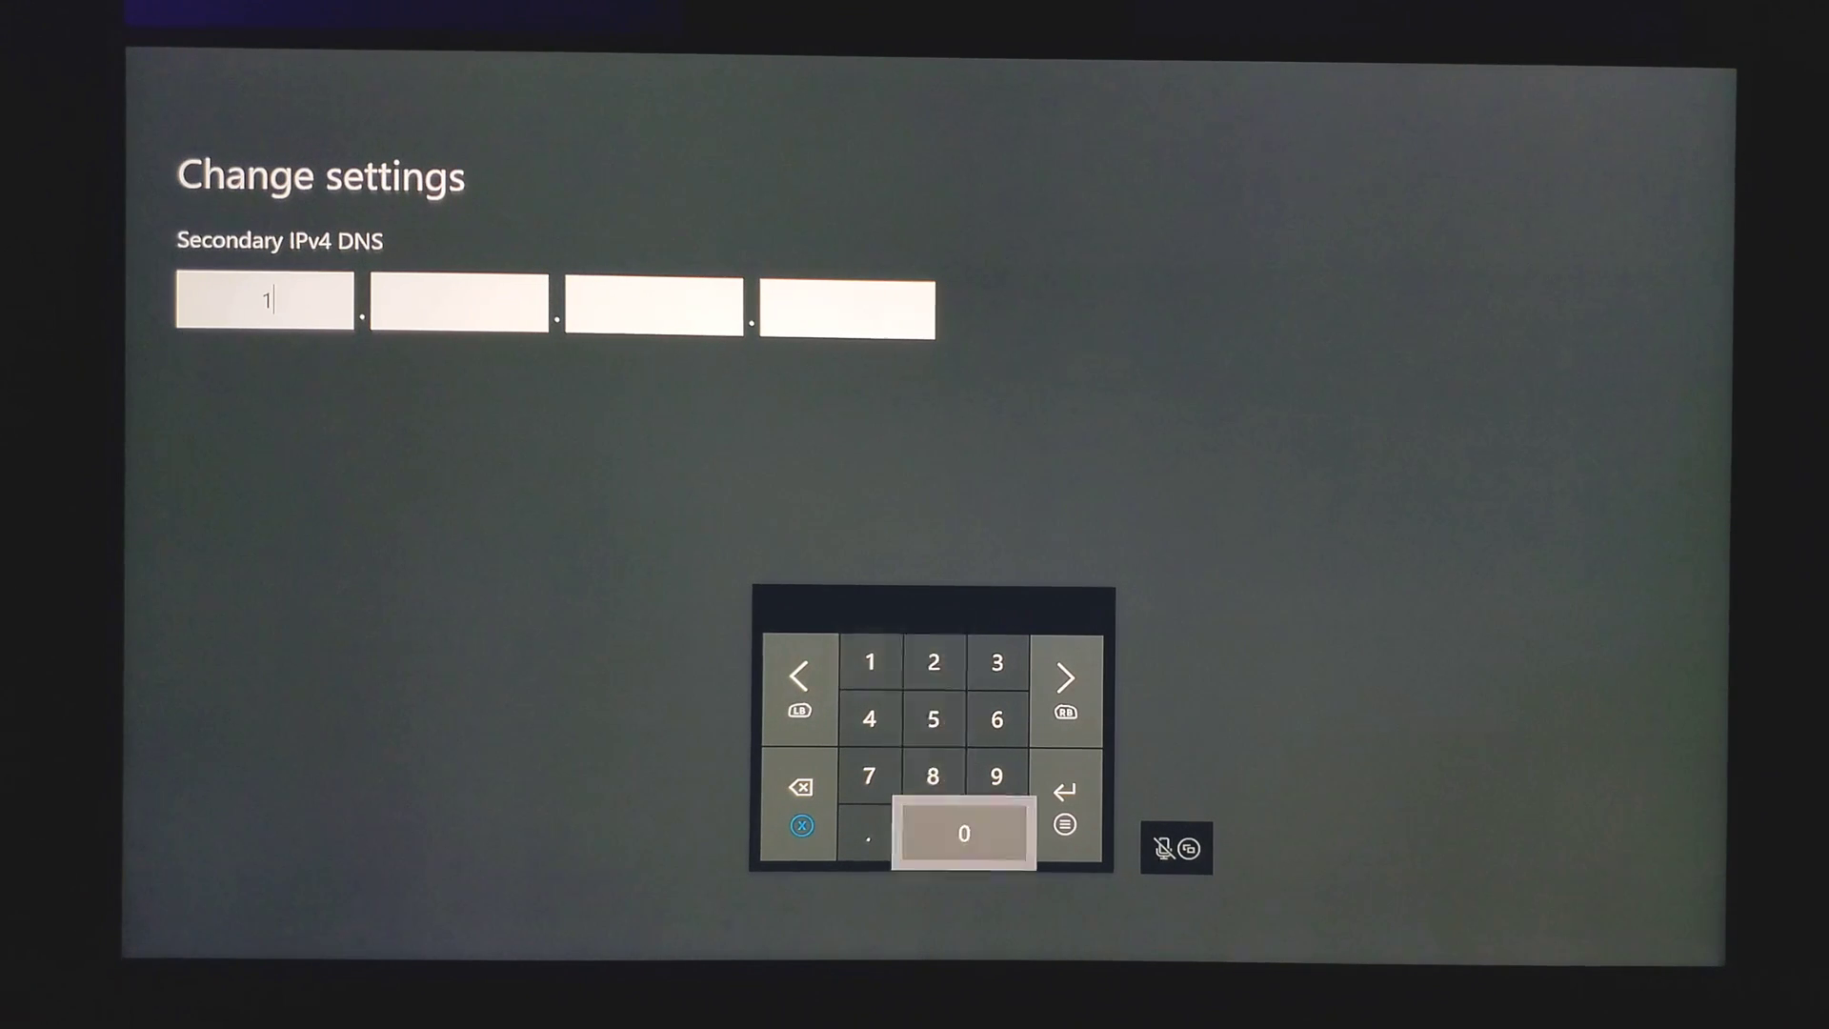
{"action": "left_click", "coordinate": [1063, 679]}
{"action": "type", "text": "0"}
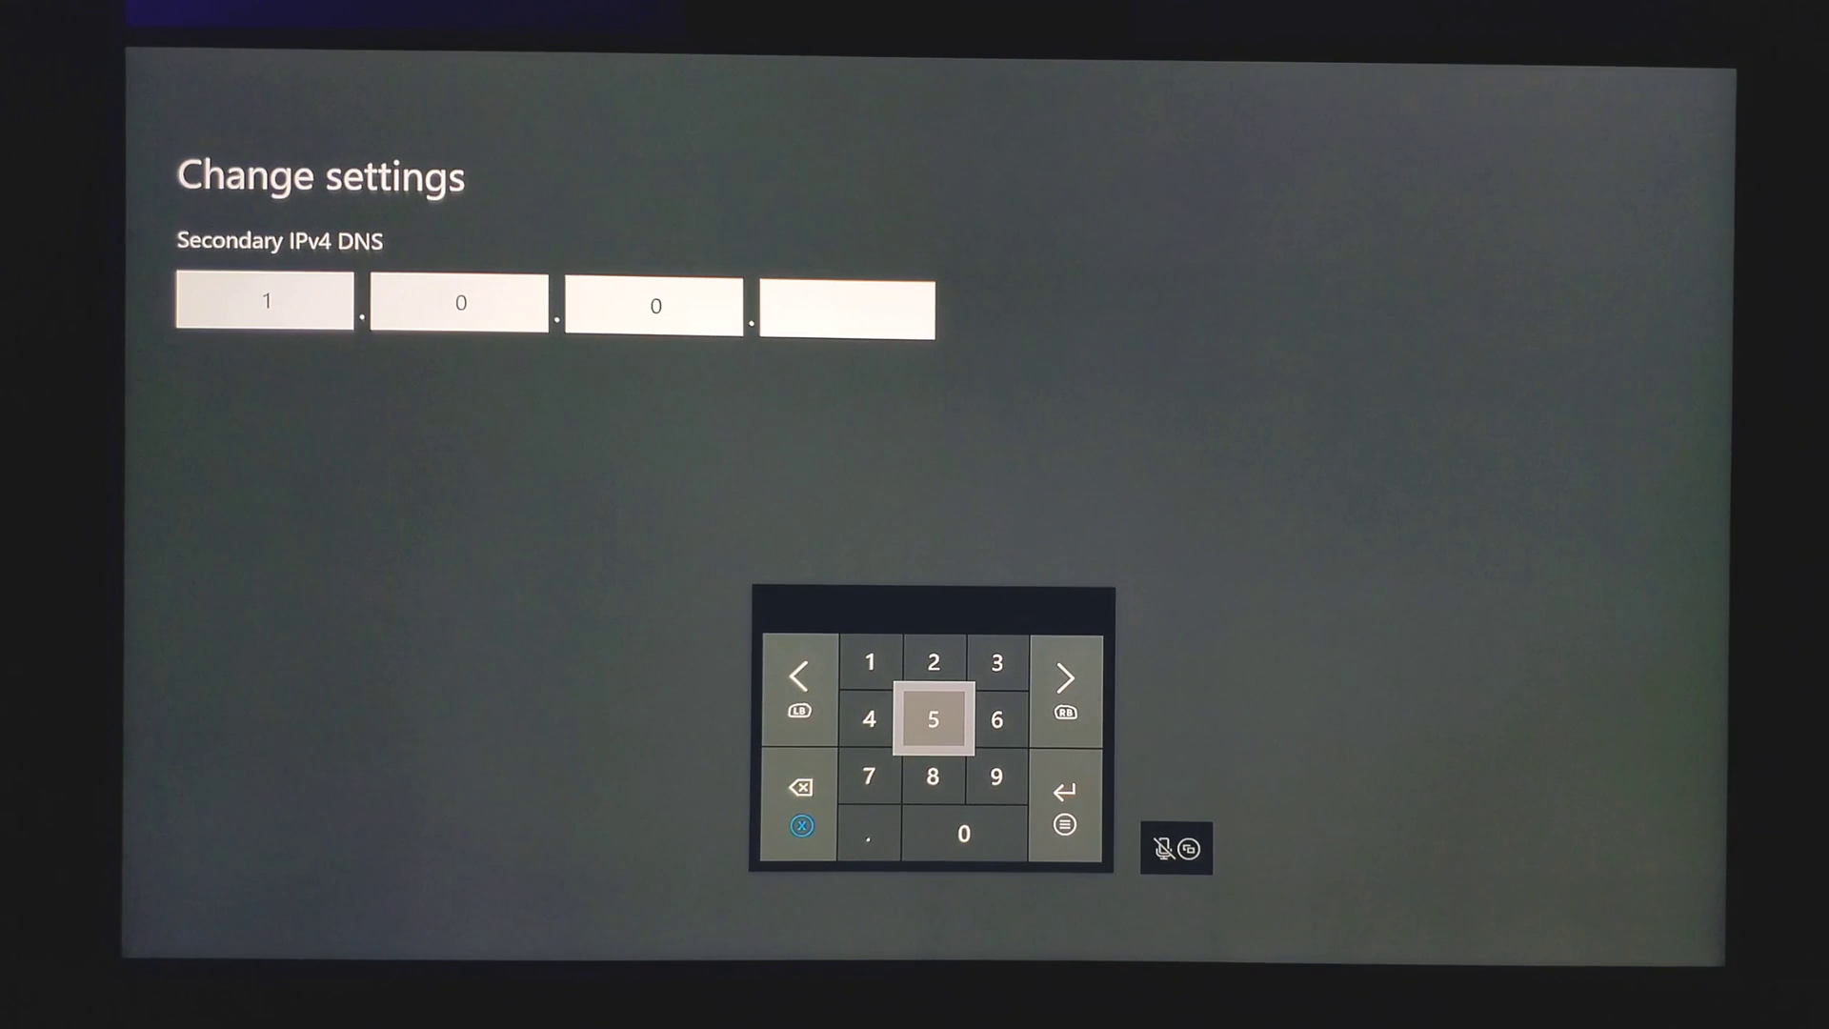
{"action": "left_click", "coordinate": [867, 661]}
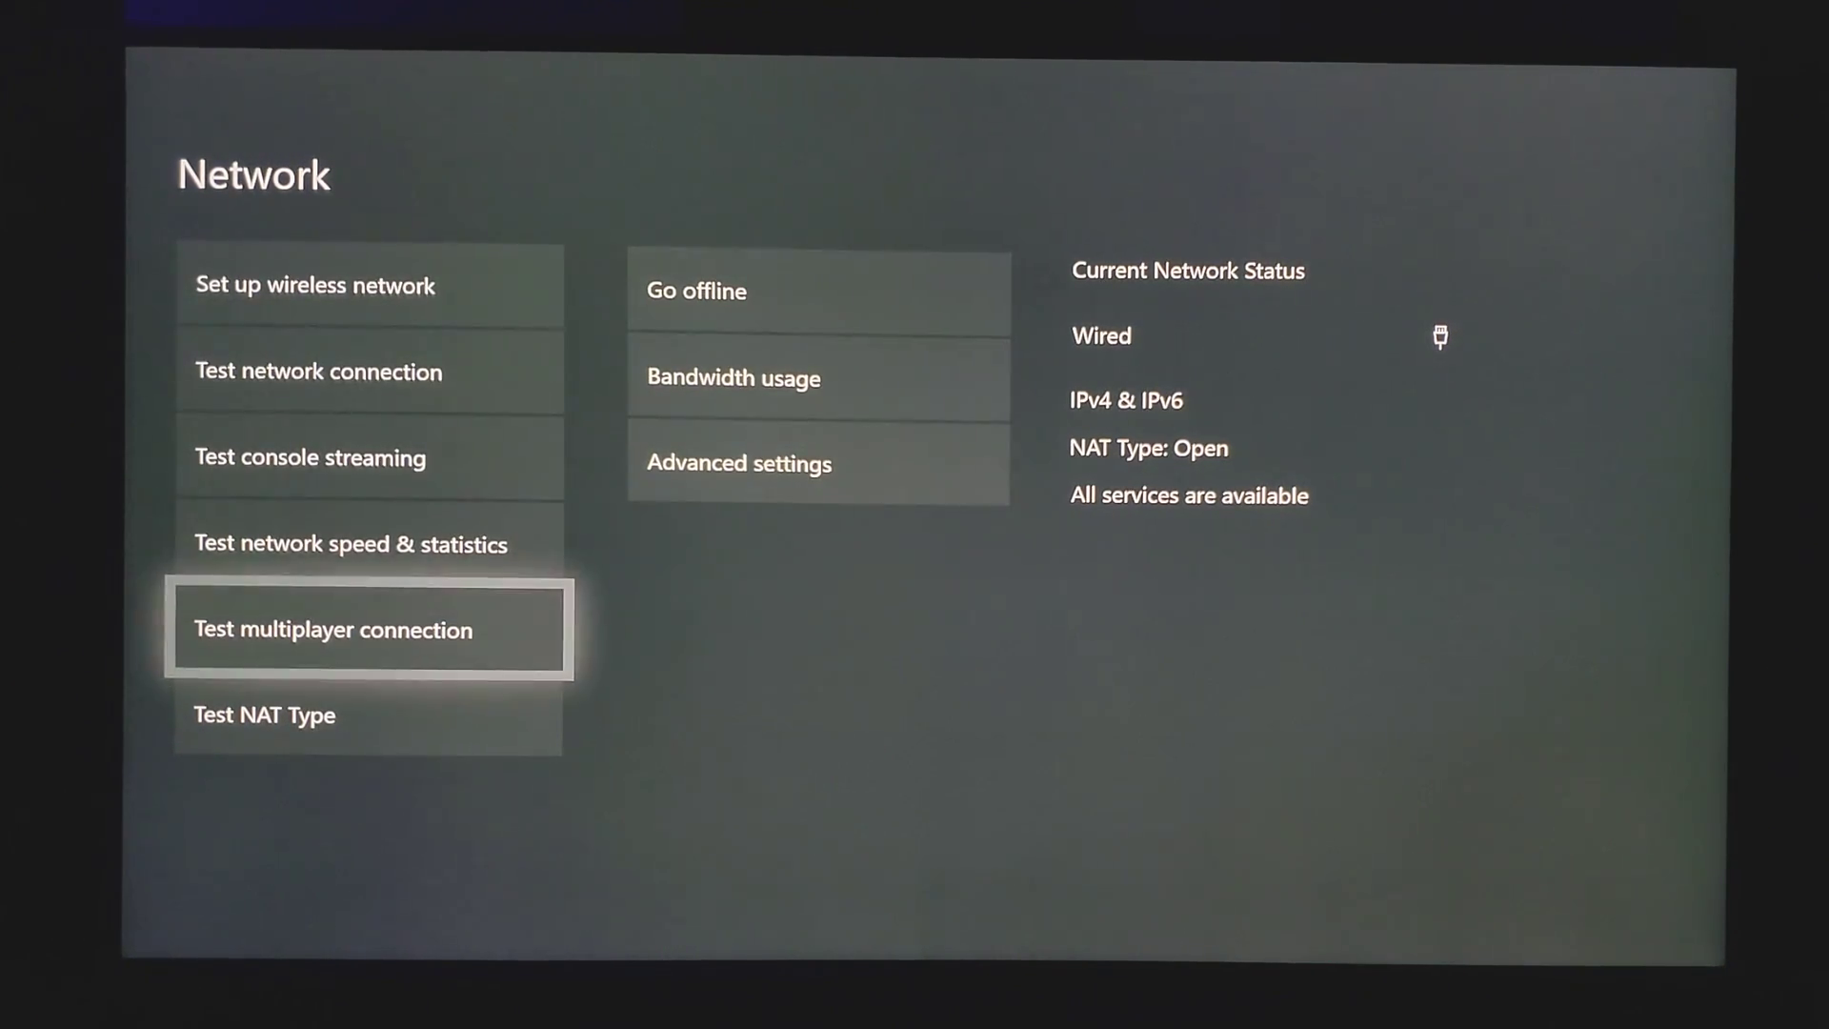
{"action": "left_click", "coordinate": [368, 630]}
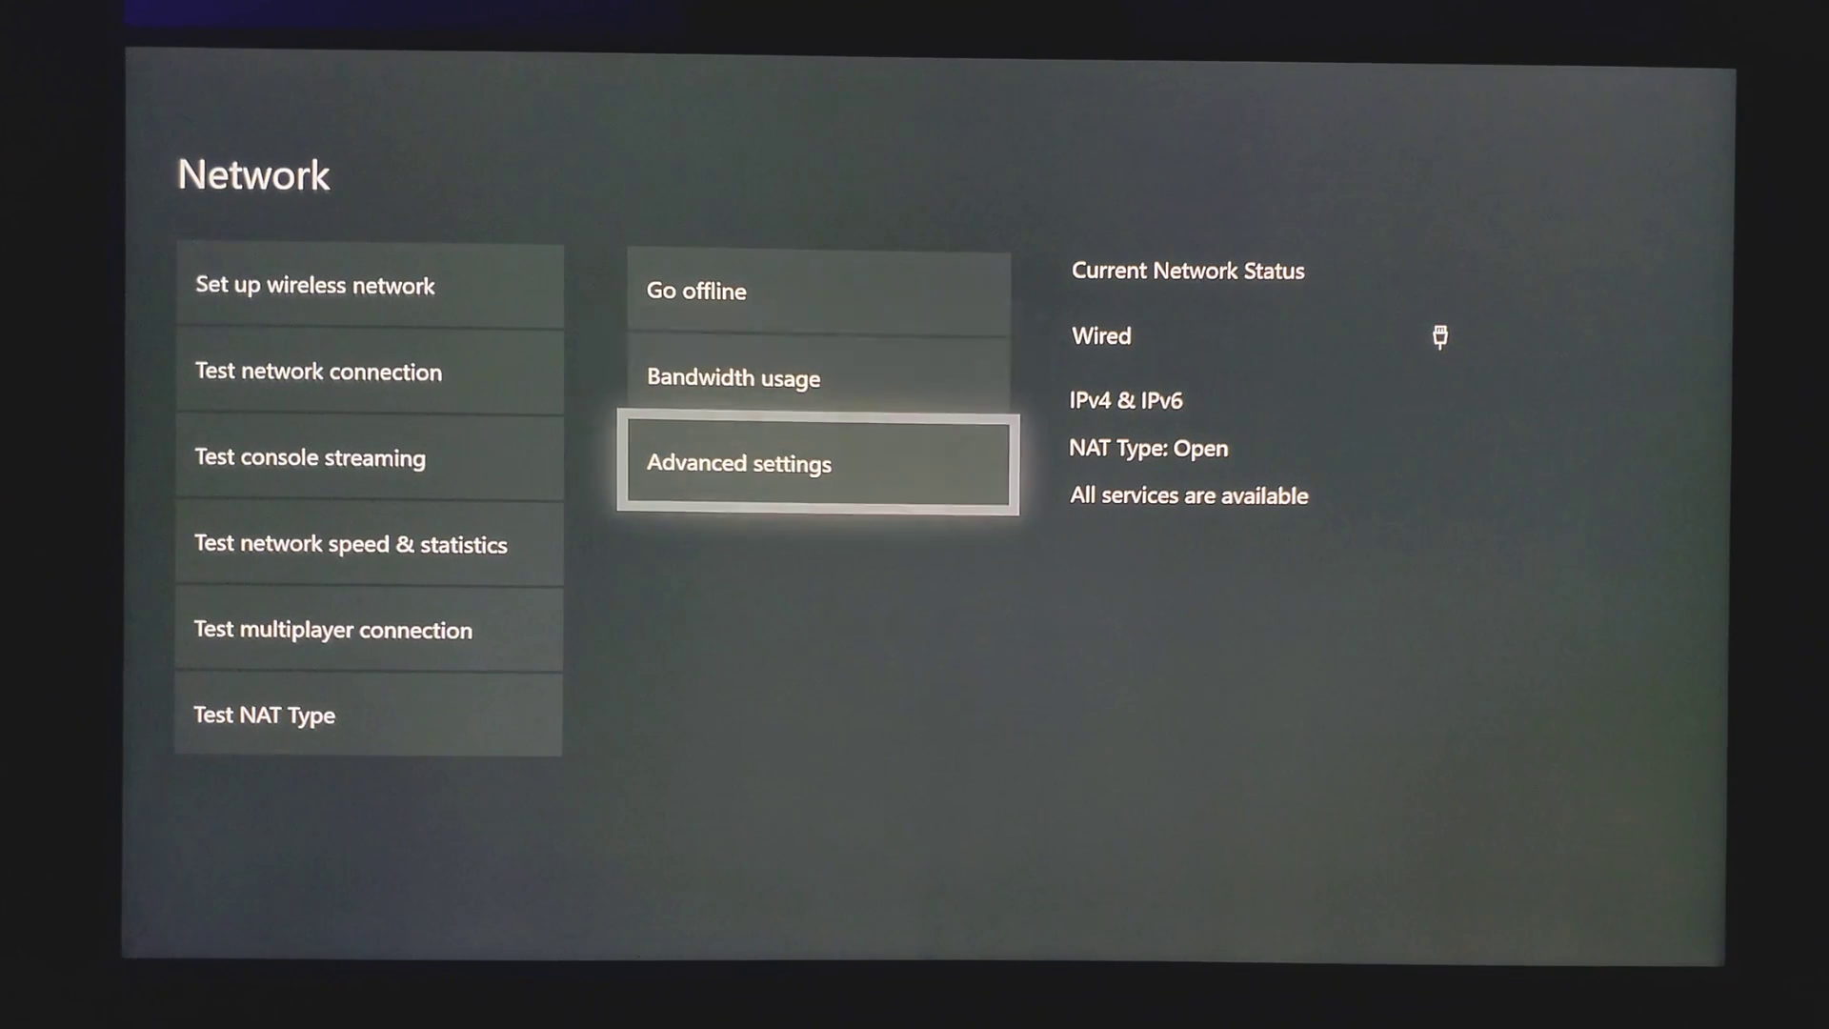
- Open the advanced network details and look at the alternate MAC address options
{"action": "left_click", "coordinate": [817, 463]}
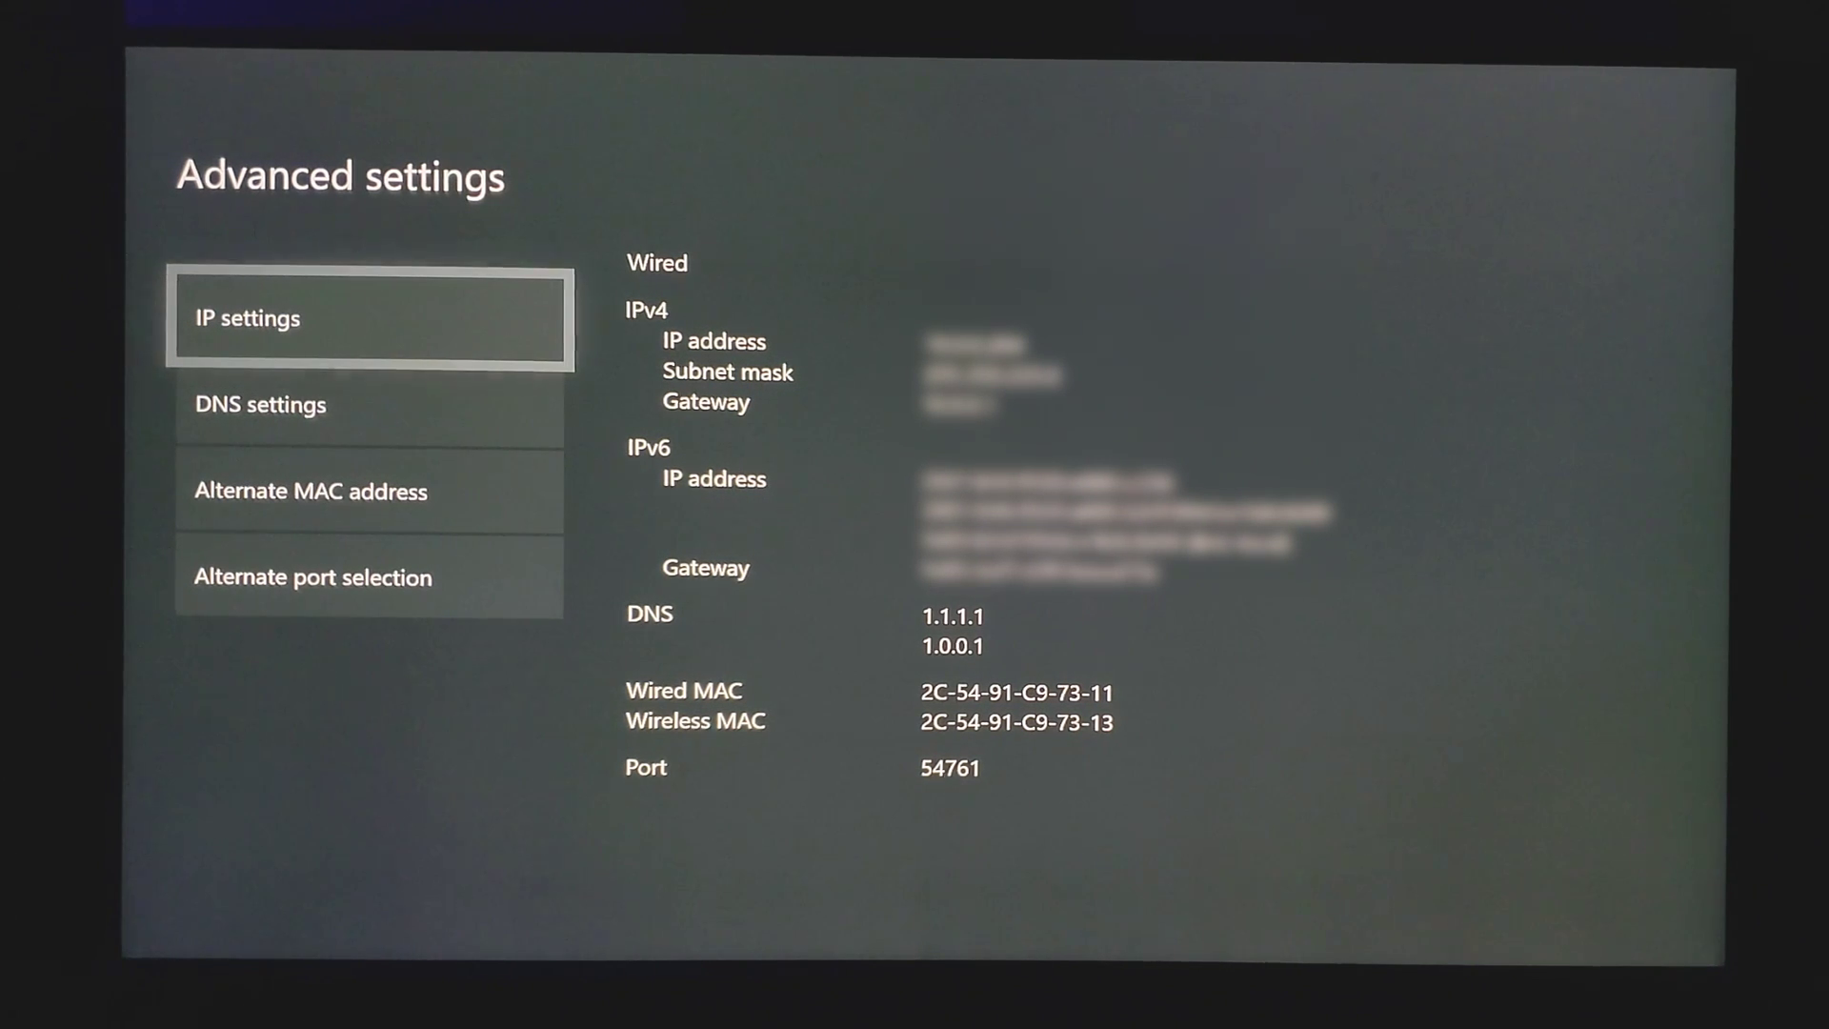
{"action": "left_click", "coordinate": [368, 316]}
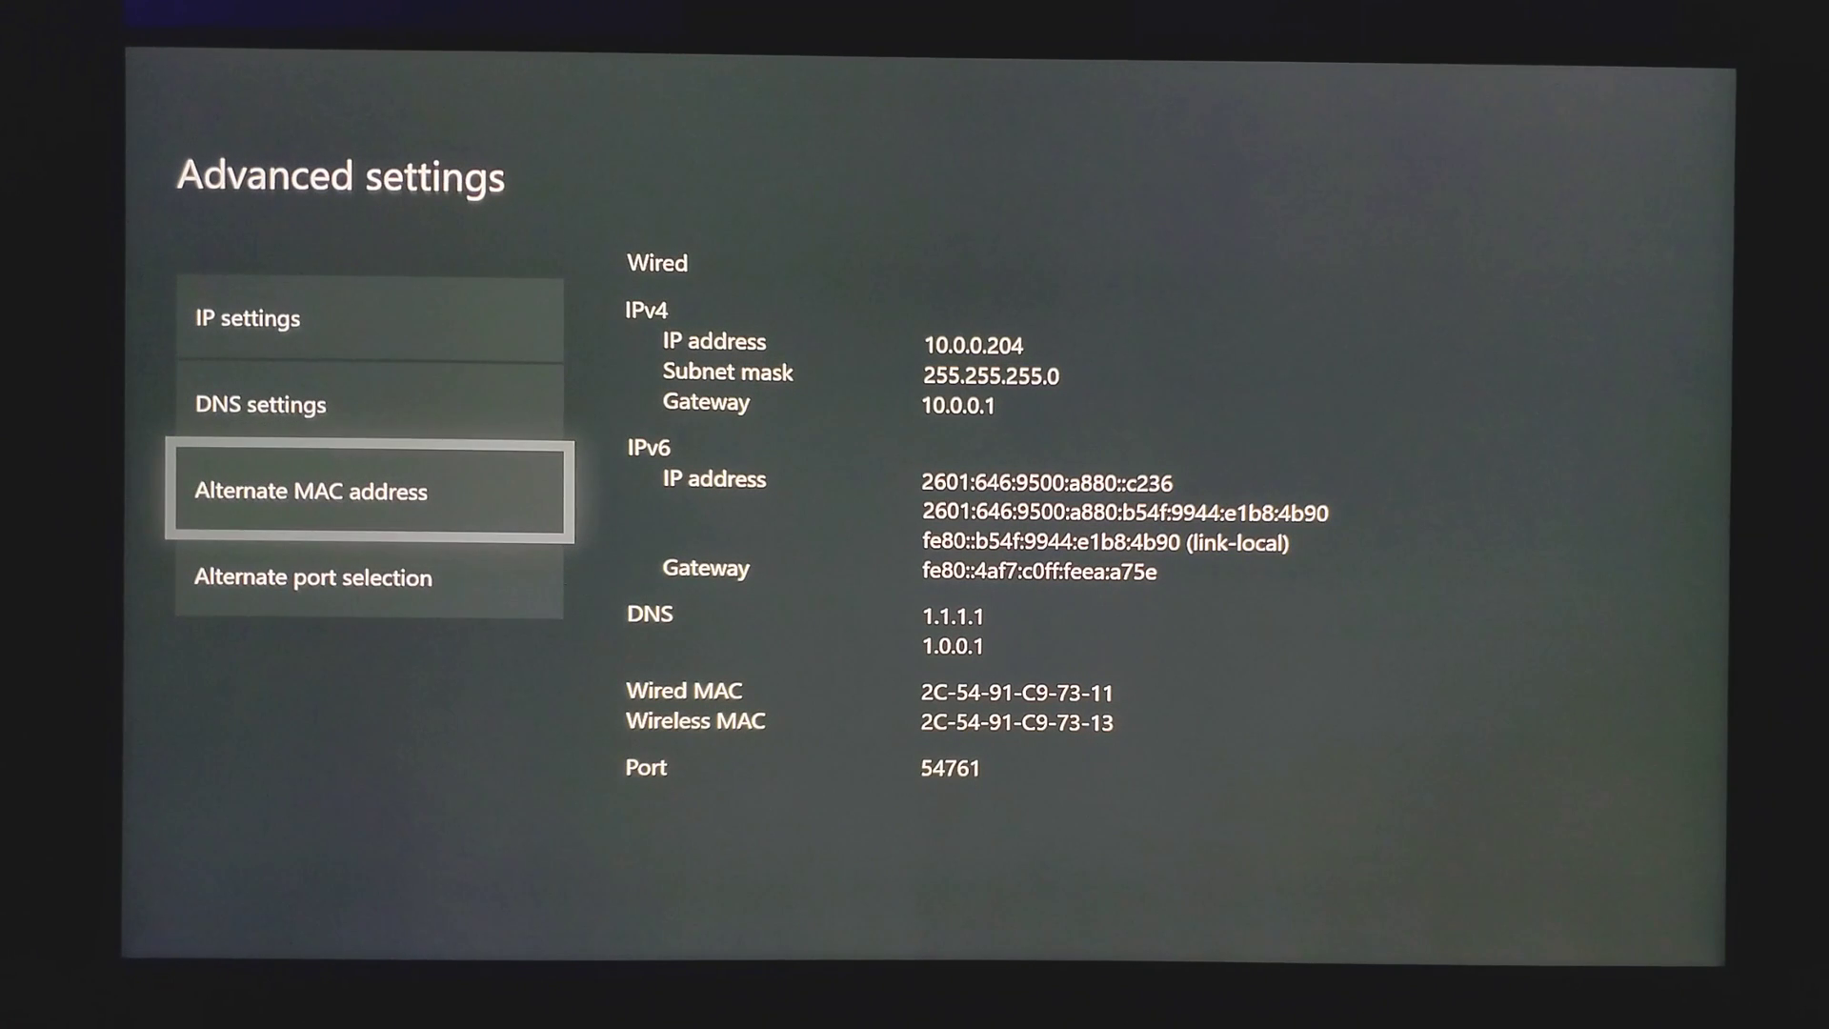
{"action": "left_click", "coordinate": [312, 578]}
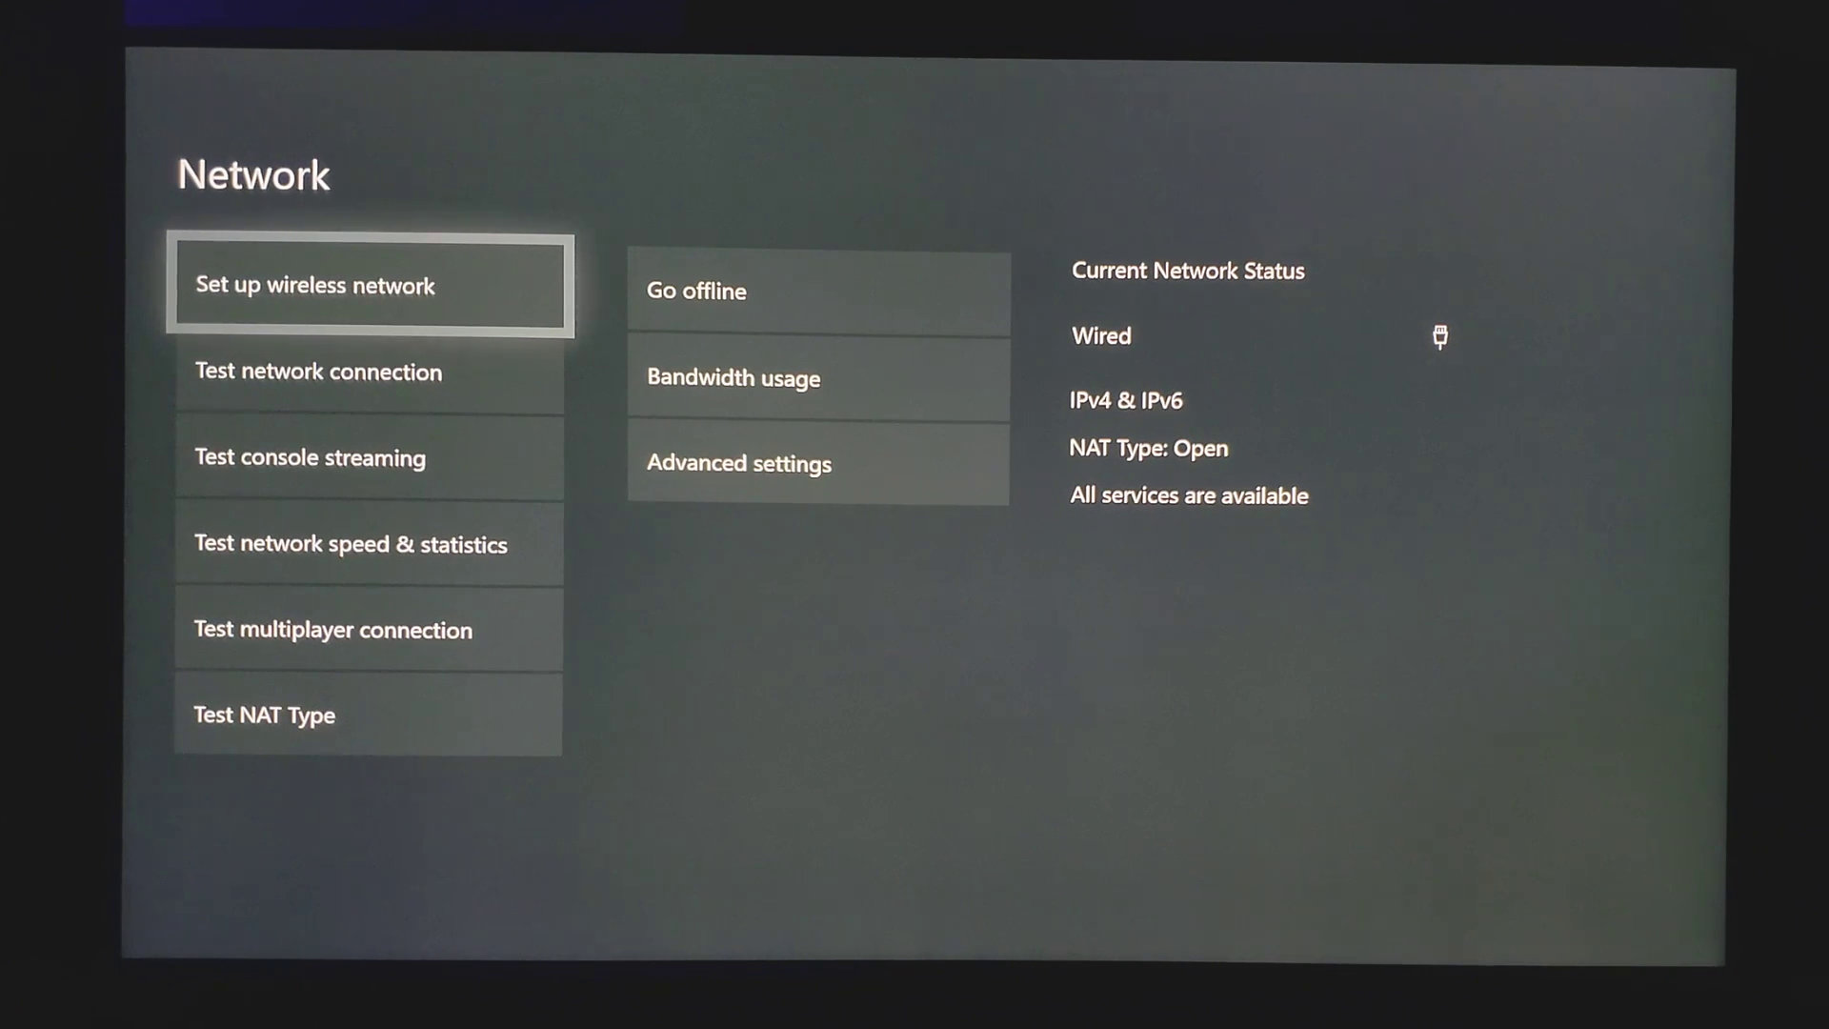
- Reopen Advanced settings and reach Alternate port selection, showing manual port 50306
{"action": "left_click", "coordinate": [817, 463]}
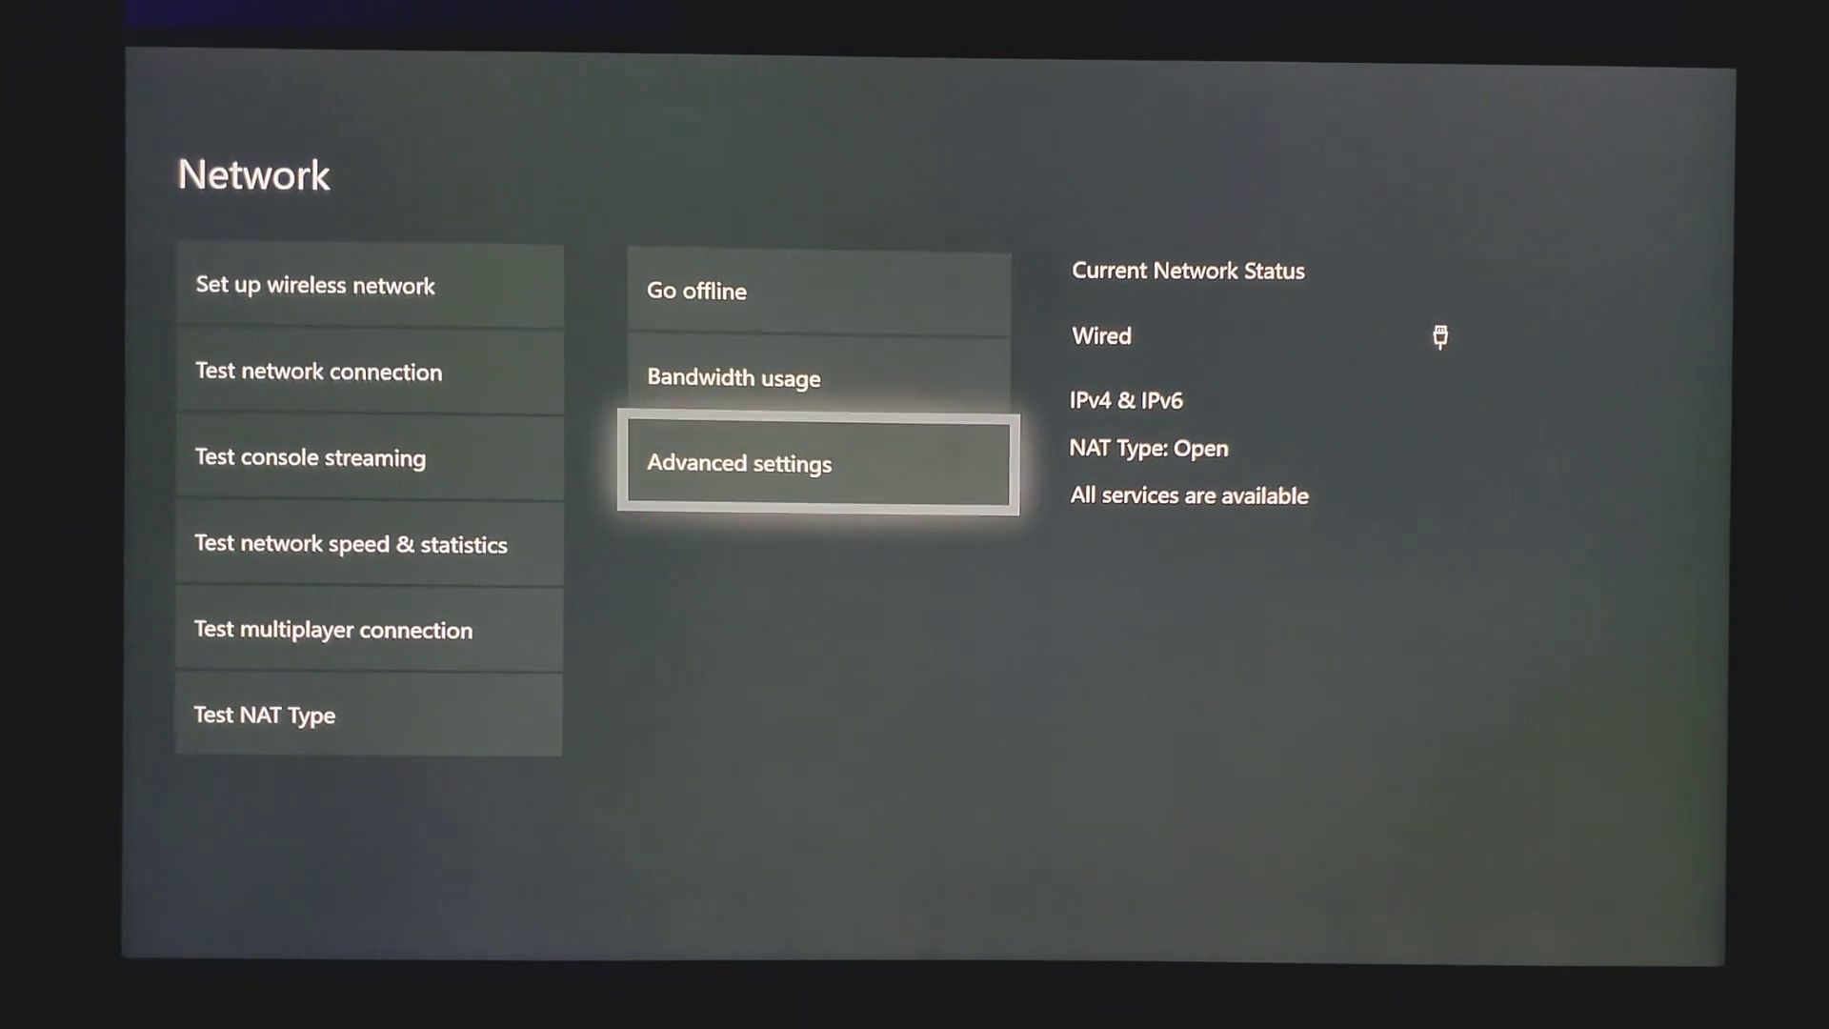
{"action": "left_click", "coordinate": [817, 462]}
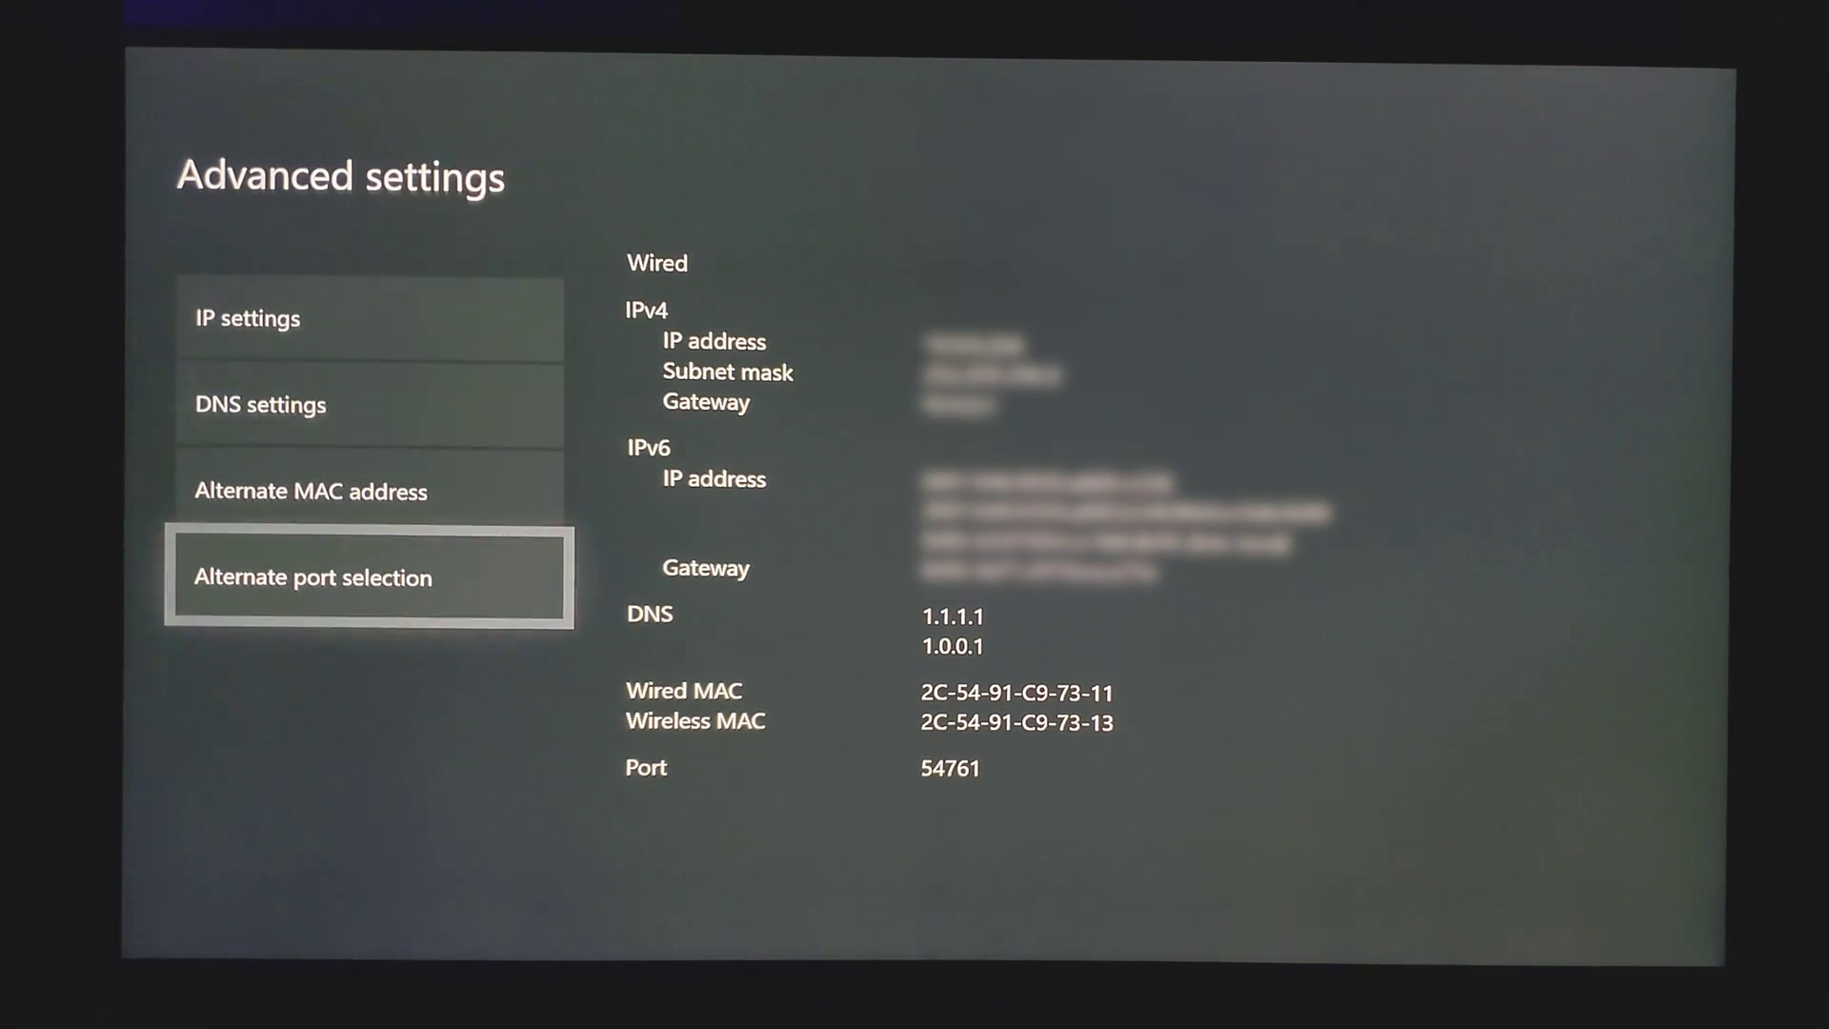
{"action": "left_click", "coordinate": [366, 577]}
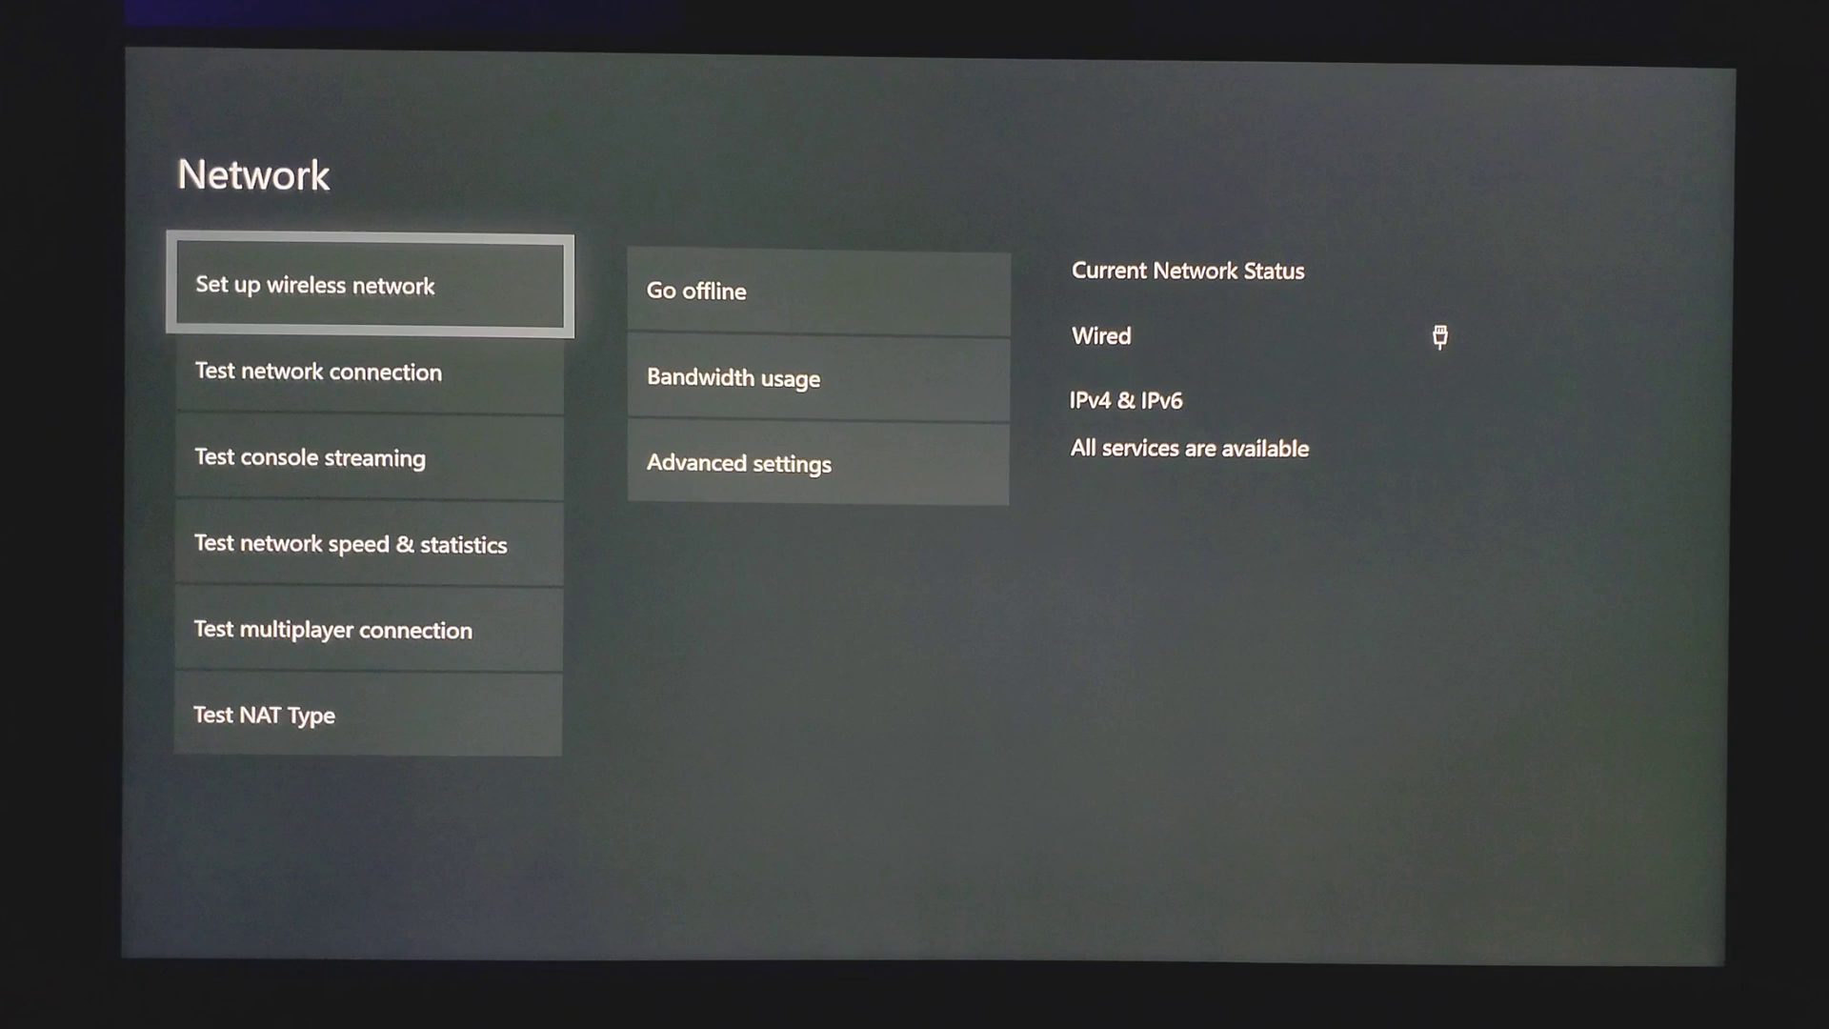
{"action": "left_click", "coordinate": [816, 463]}
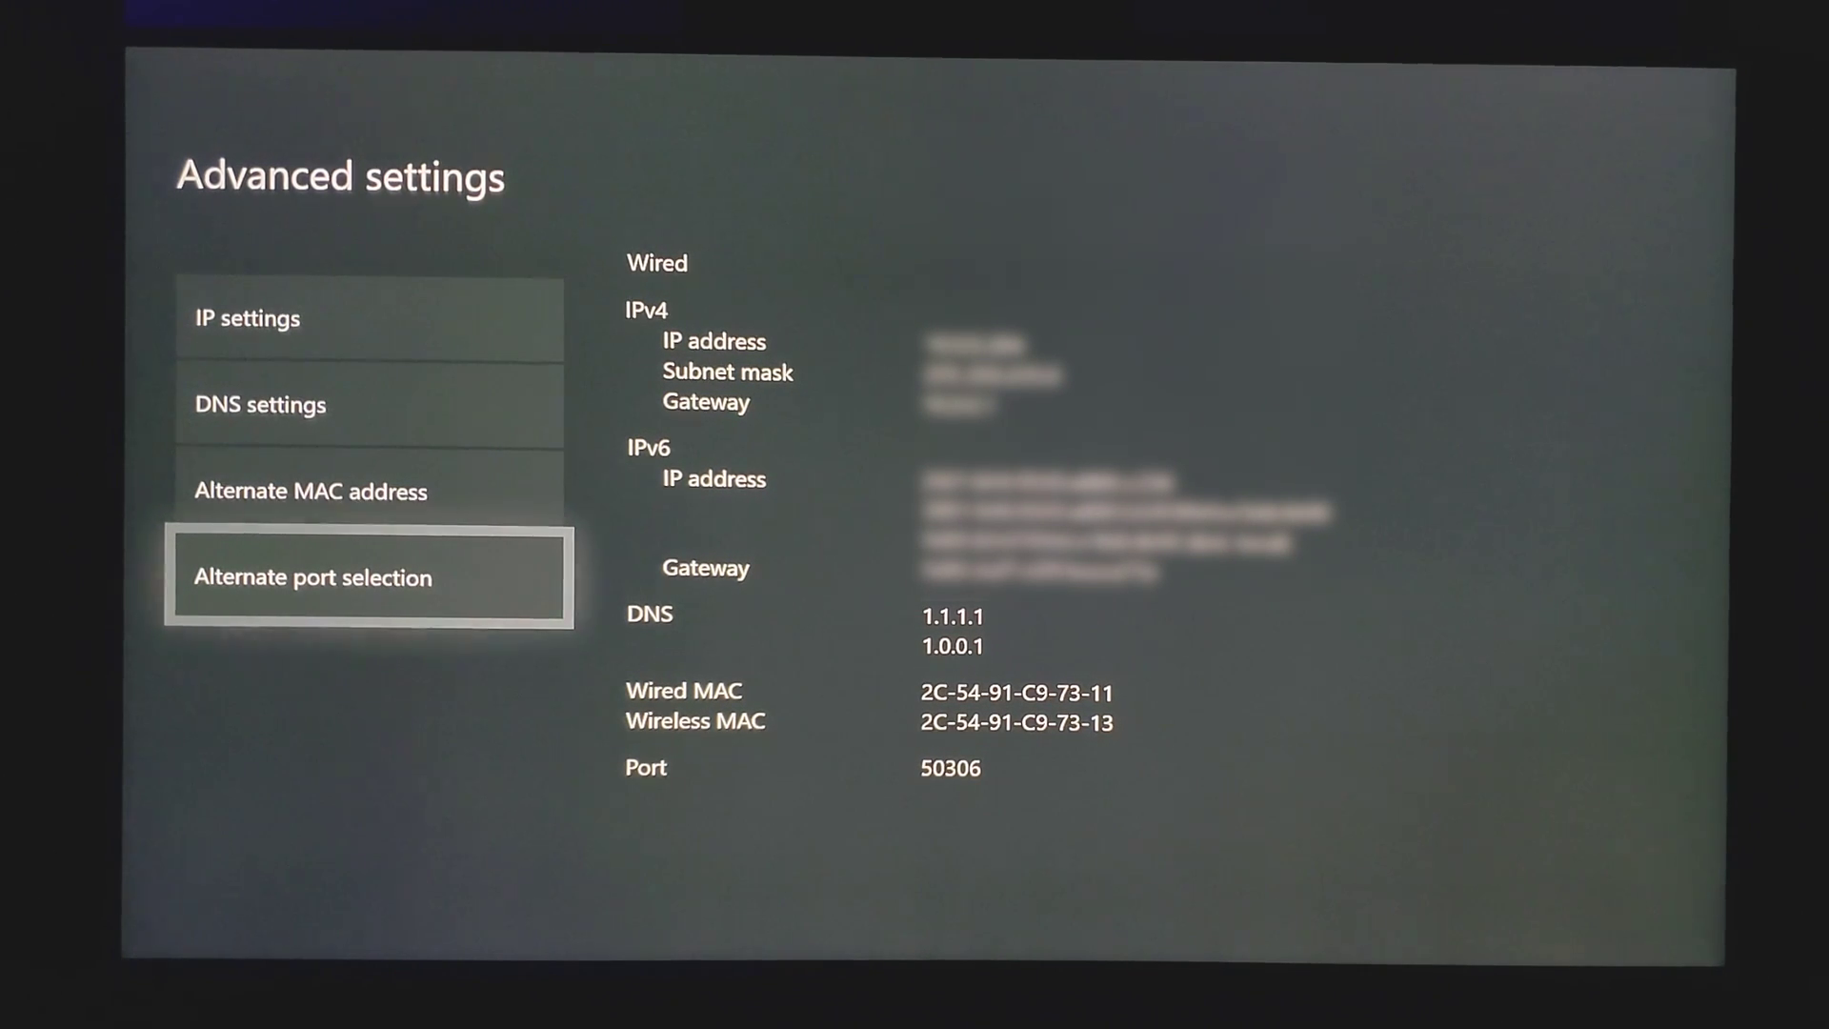
{"action": "left_click", "coordinate": [368, 577]}
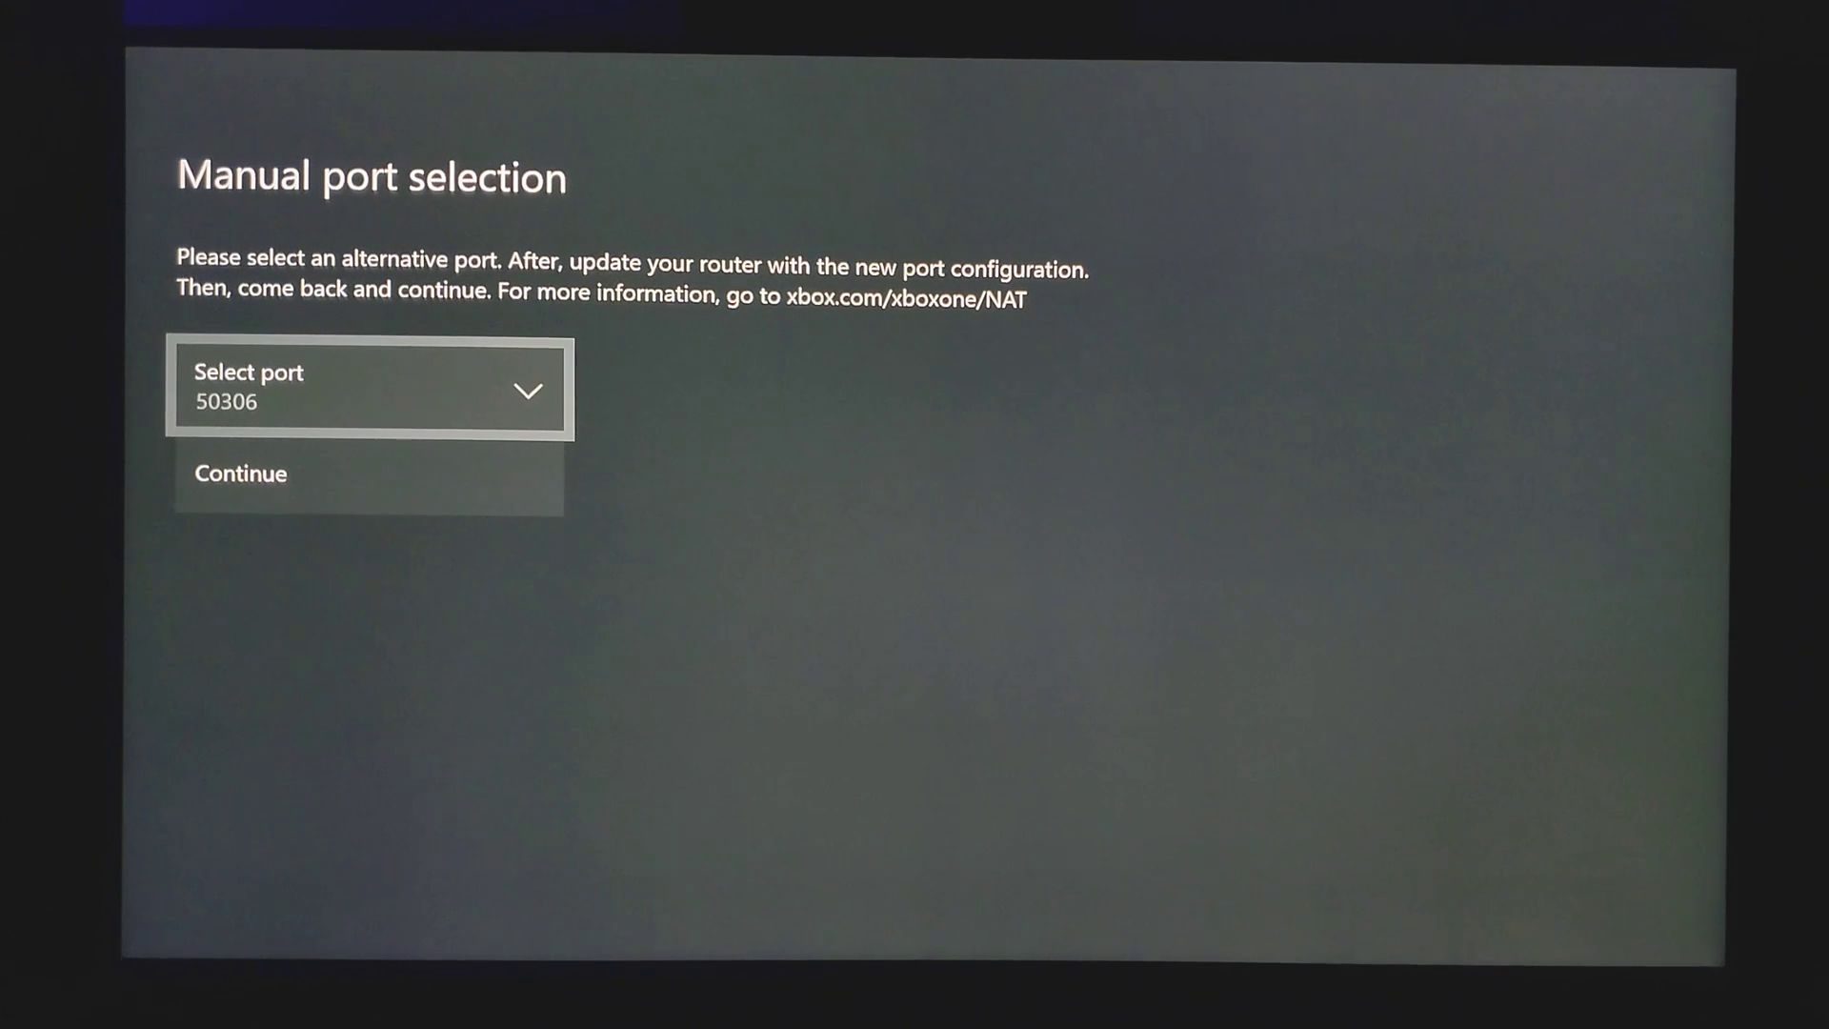
- Open the Select port list and step through the alternative port options to pick another
{"action": "left_click", "coordinate": [365, 387]}
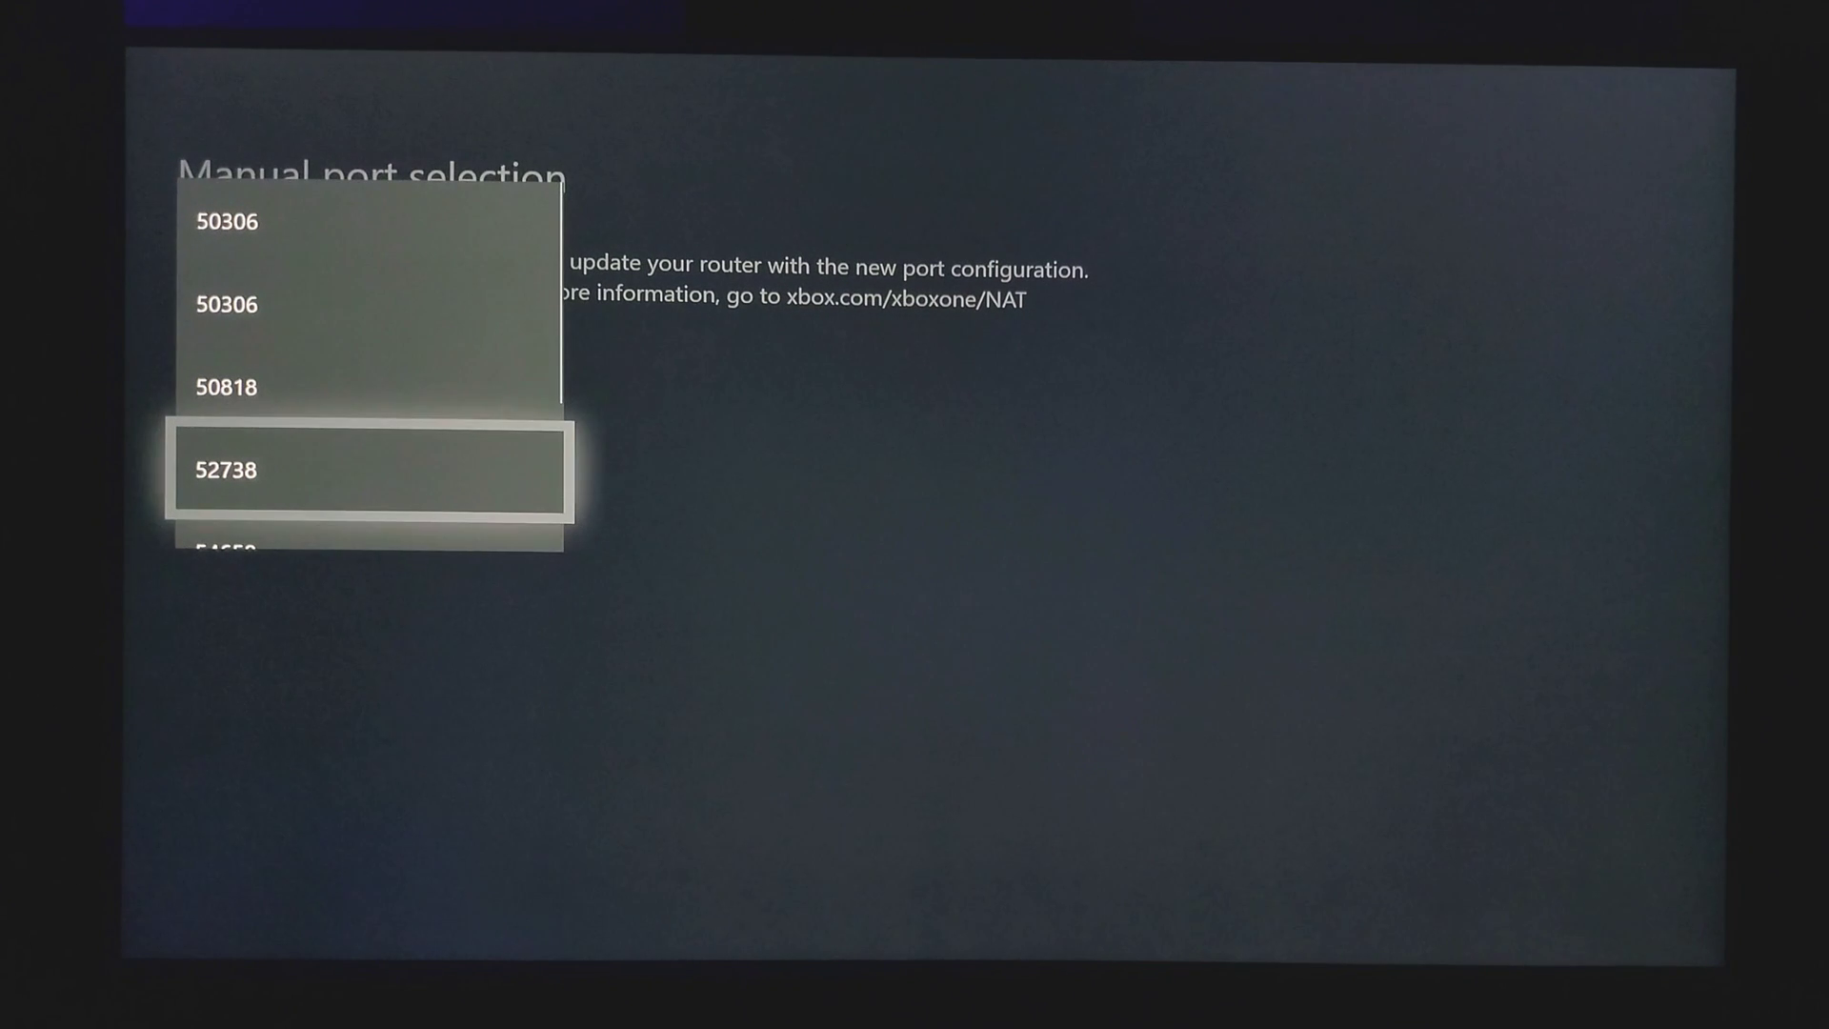
{"action": "scroll", "scroll_direction": "down", "scroll_amount": 3}
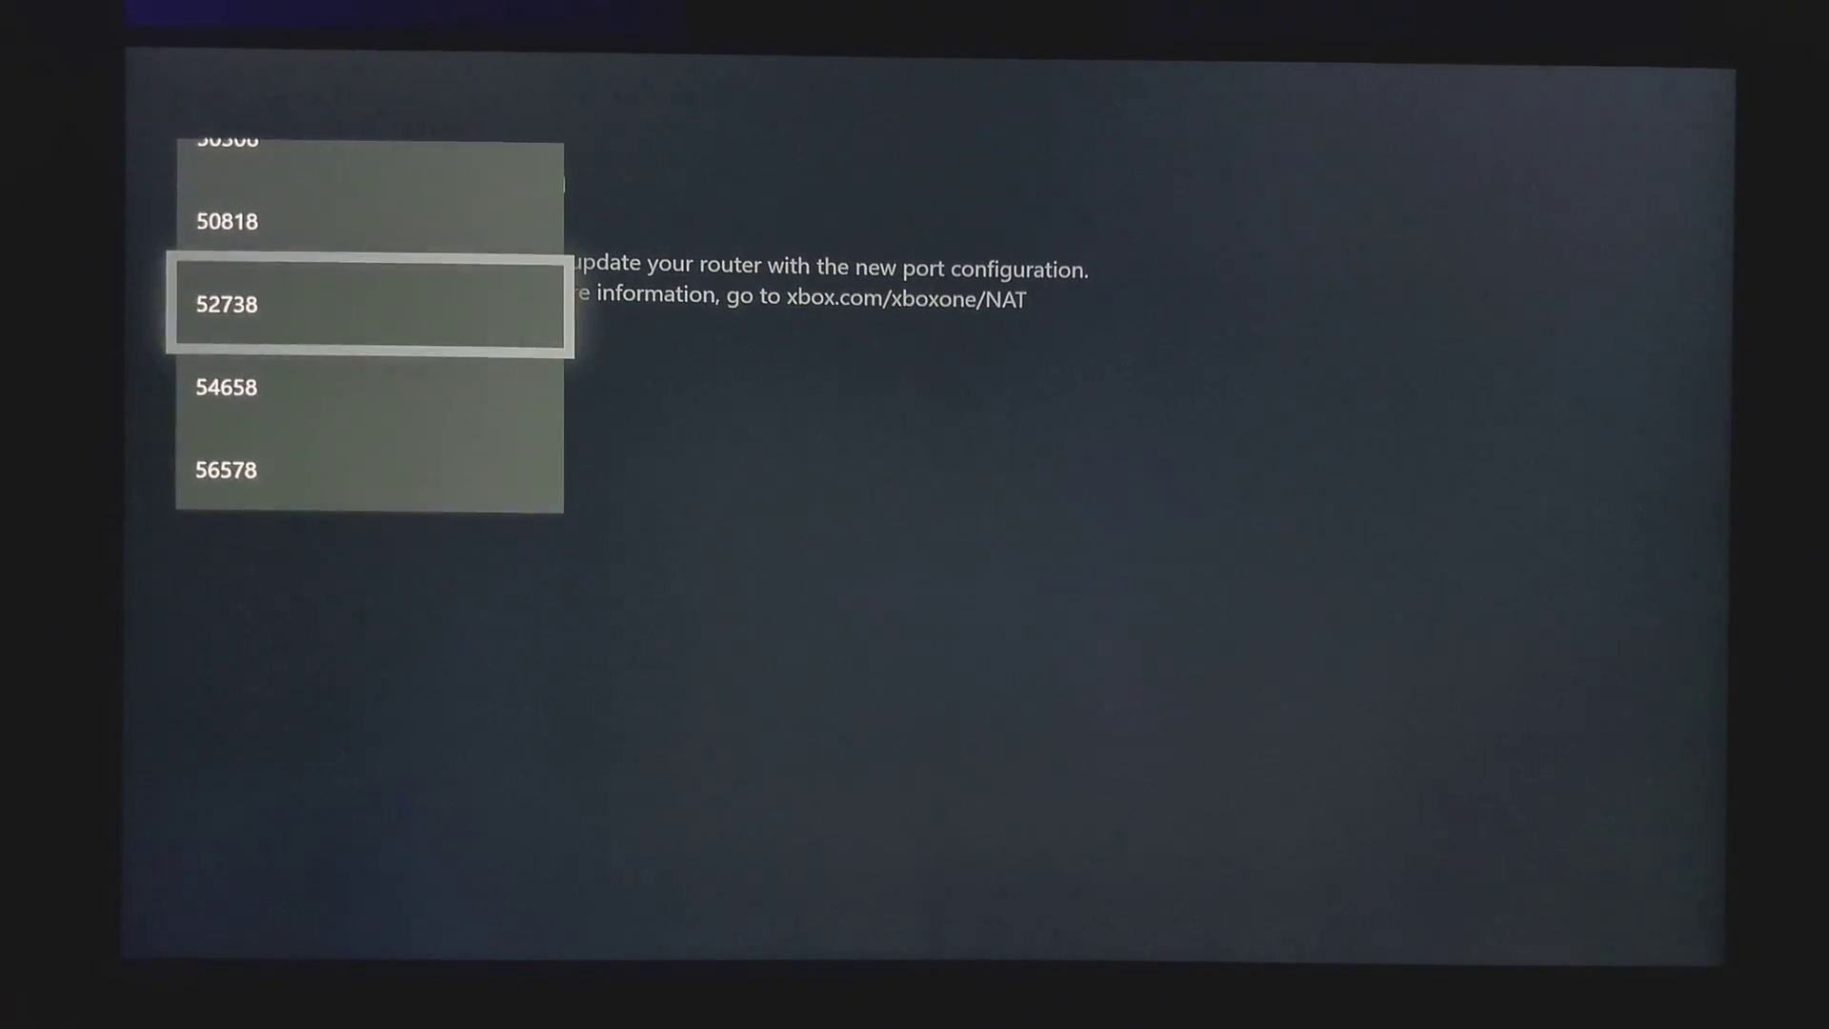
{"action": "key", "text": "Down"}
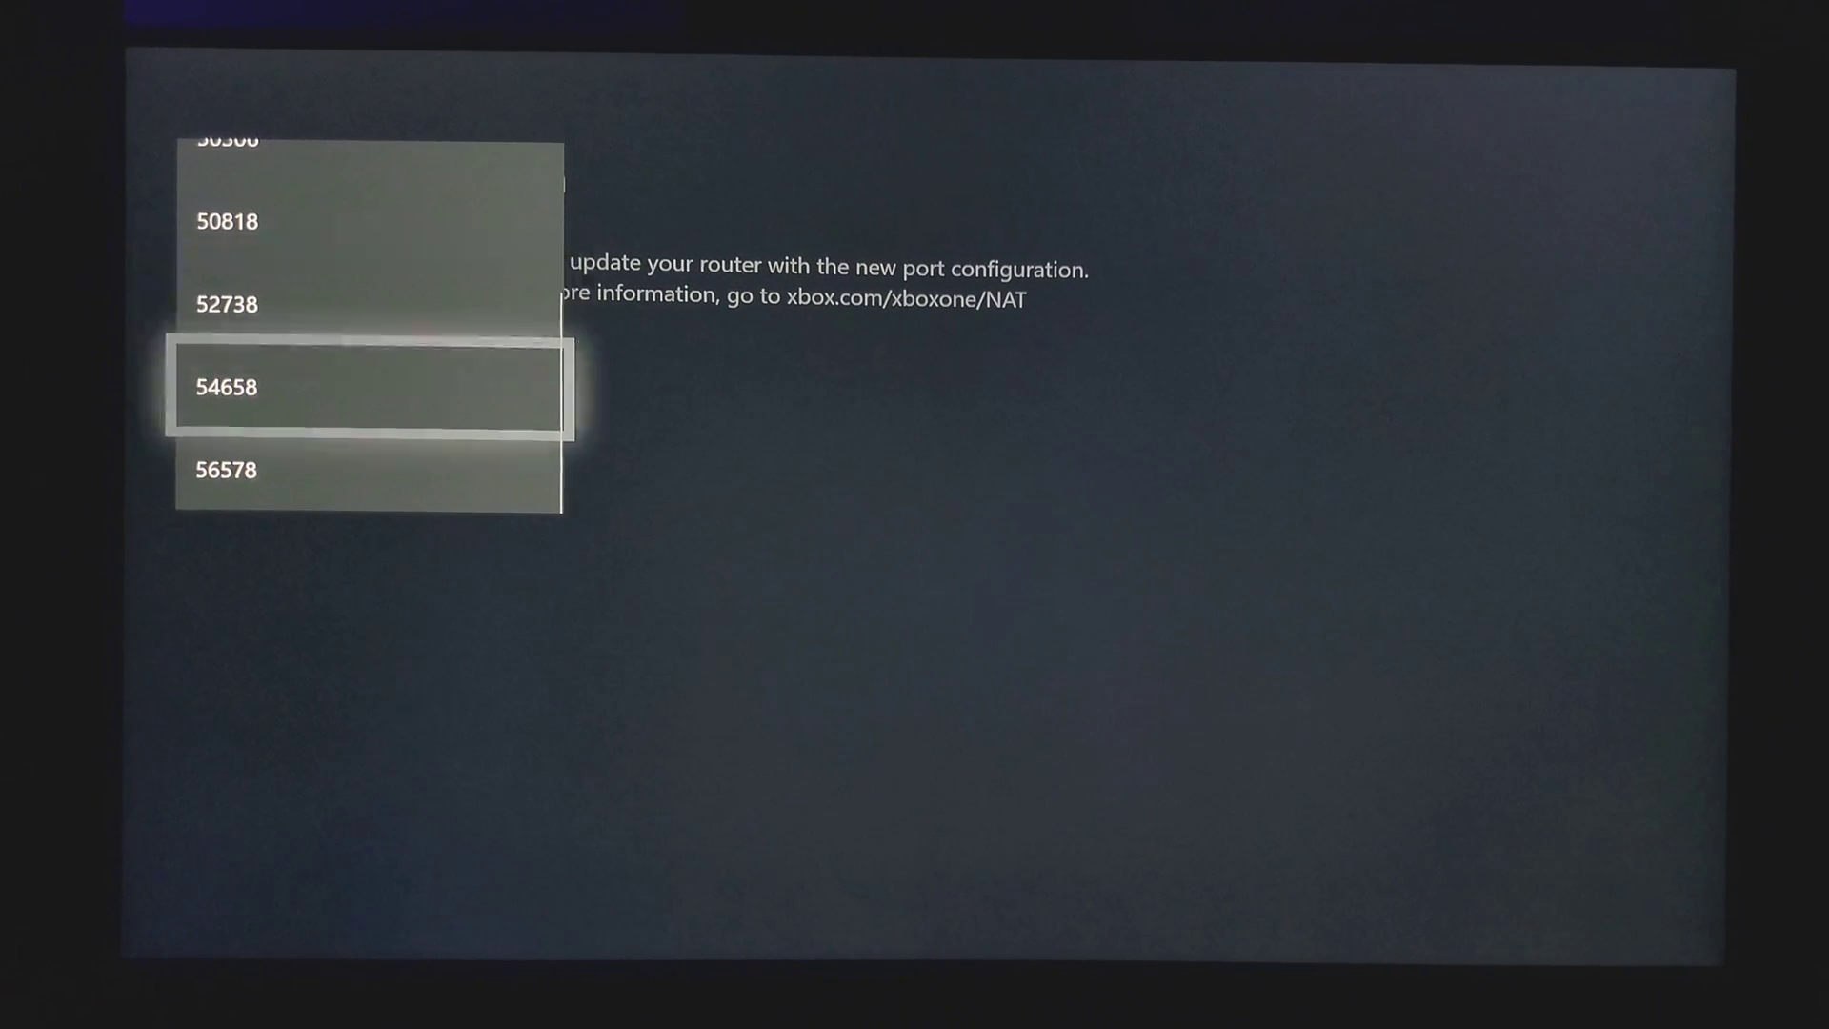
{"action": "key", "text": "Up"}
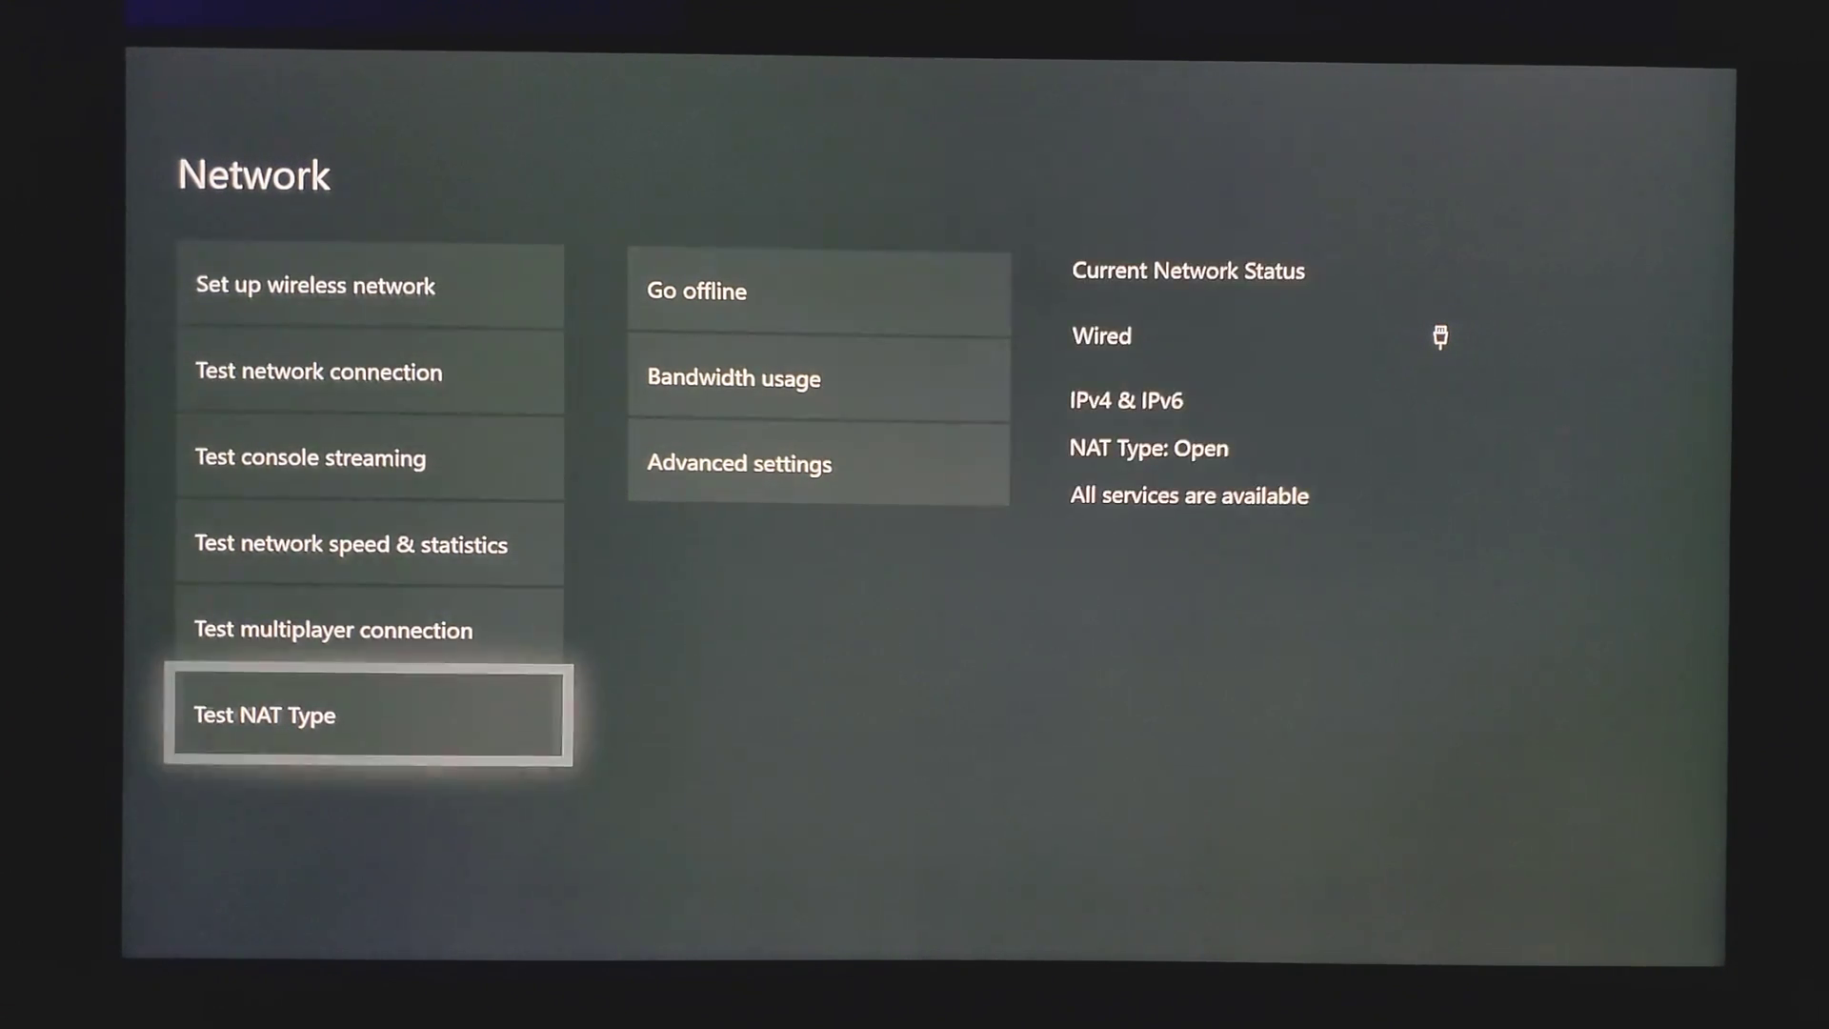
{"action": "left_click", "coordinate": [368, 716]}
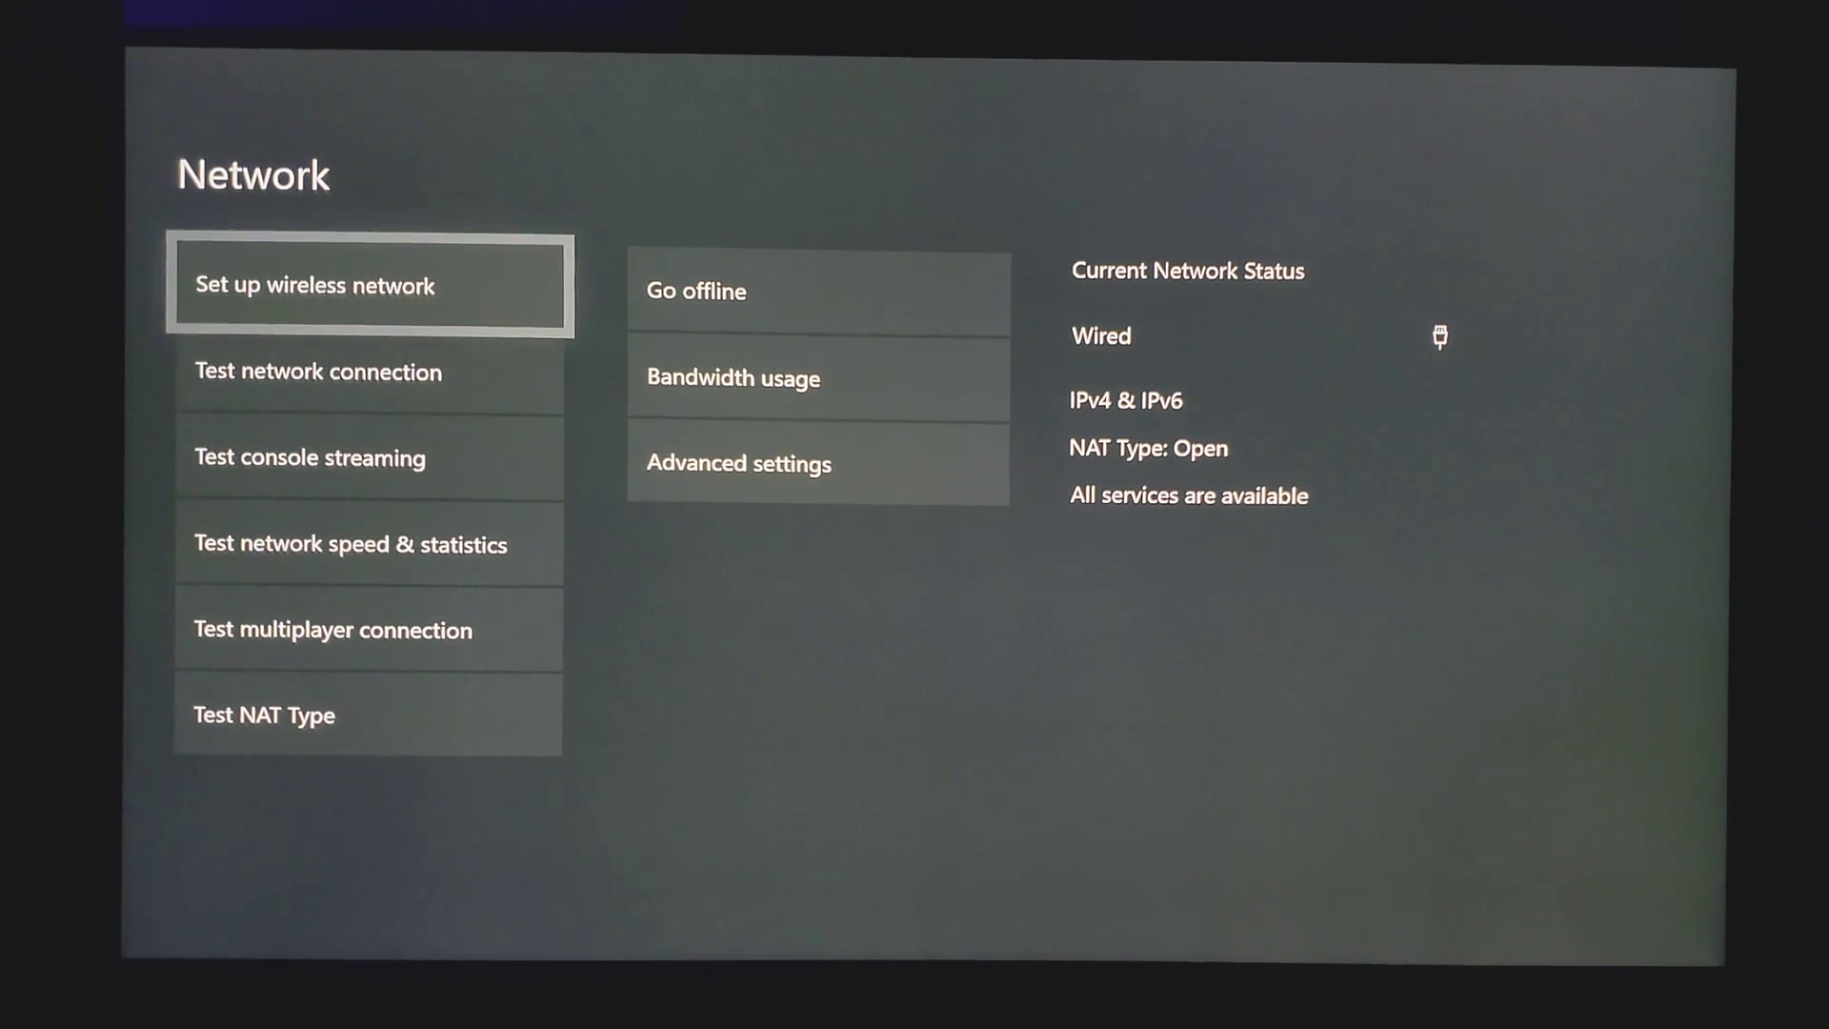
- Open Advanced settings > Alternate MAC address, then back out of those options
{"action": "left_click", "coordinate": [817, 462]}
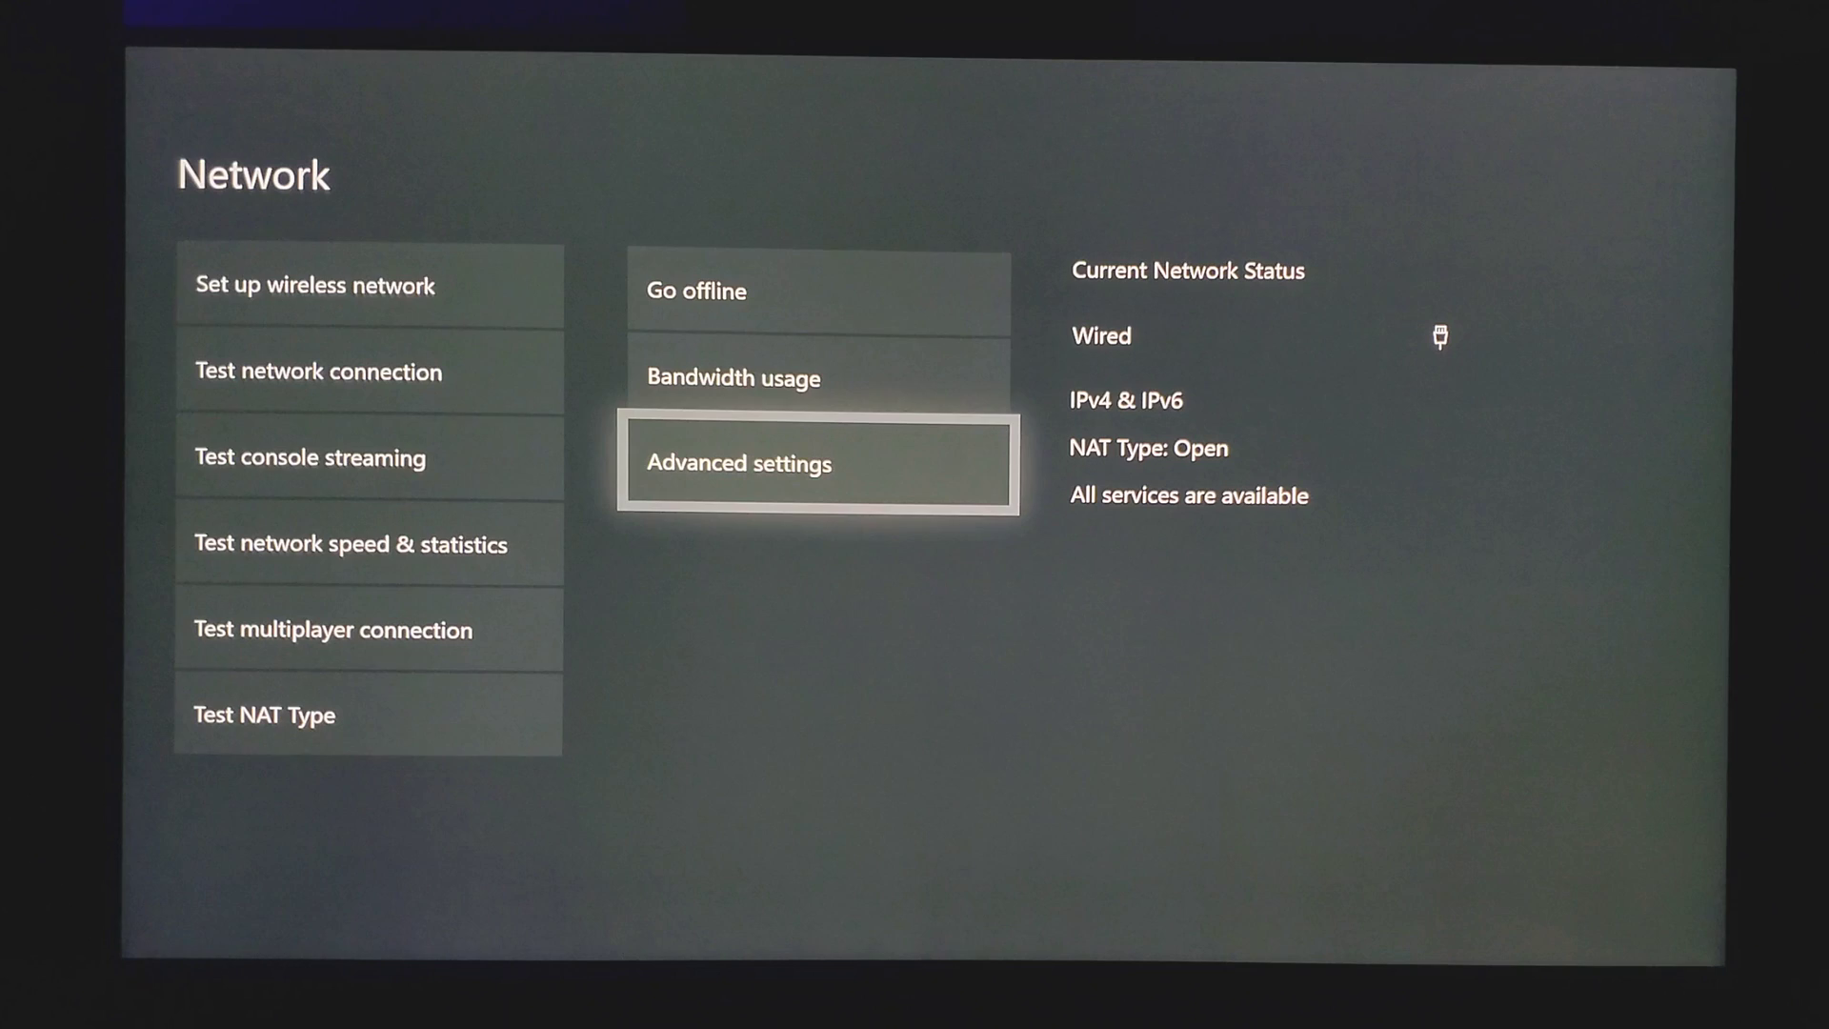
{"action": "left_click", "coordinate": [816, 463]}
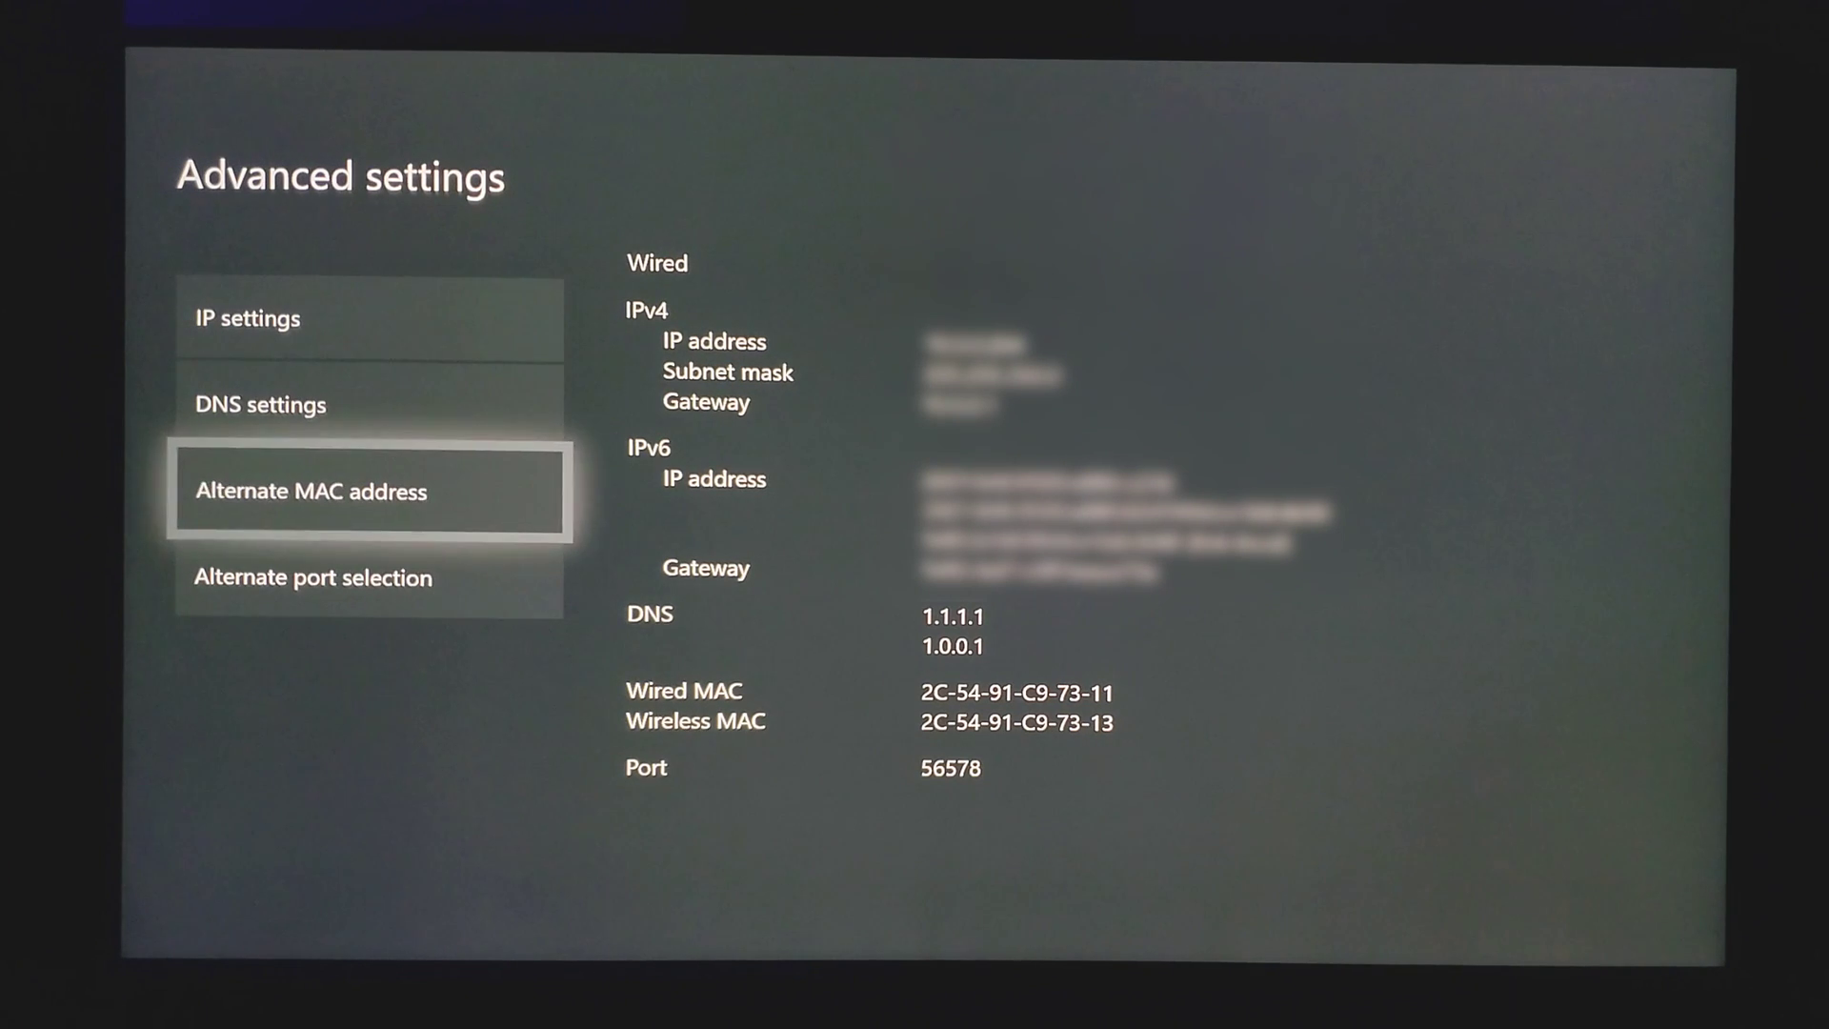
{"action": "left_click", "coordinate": [366, 490]}
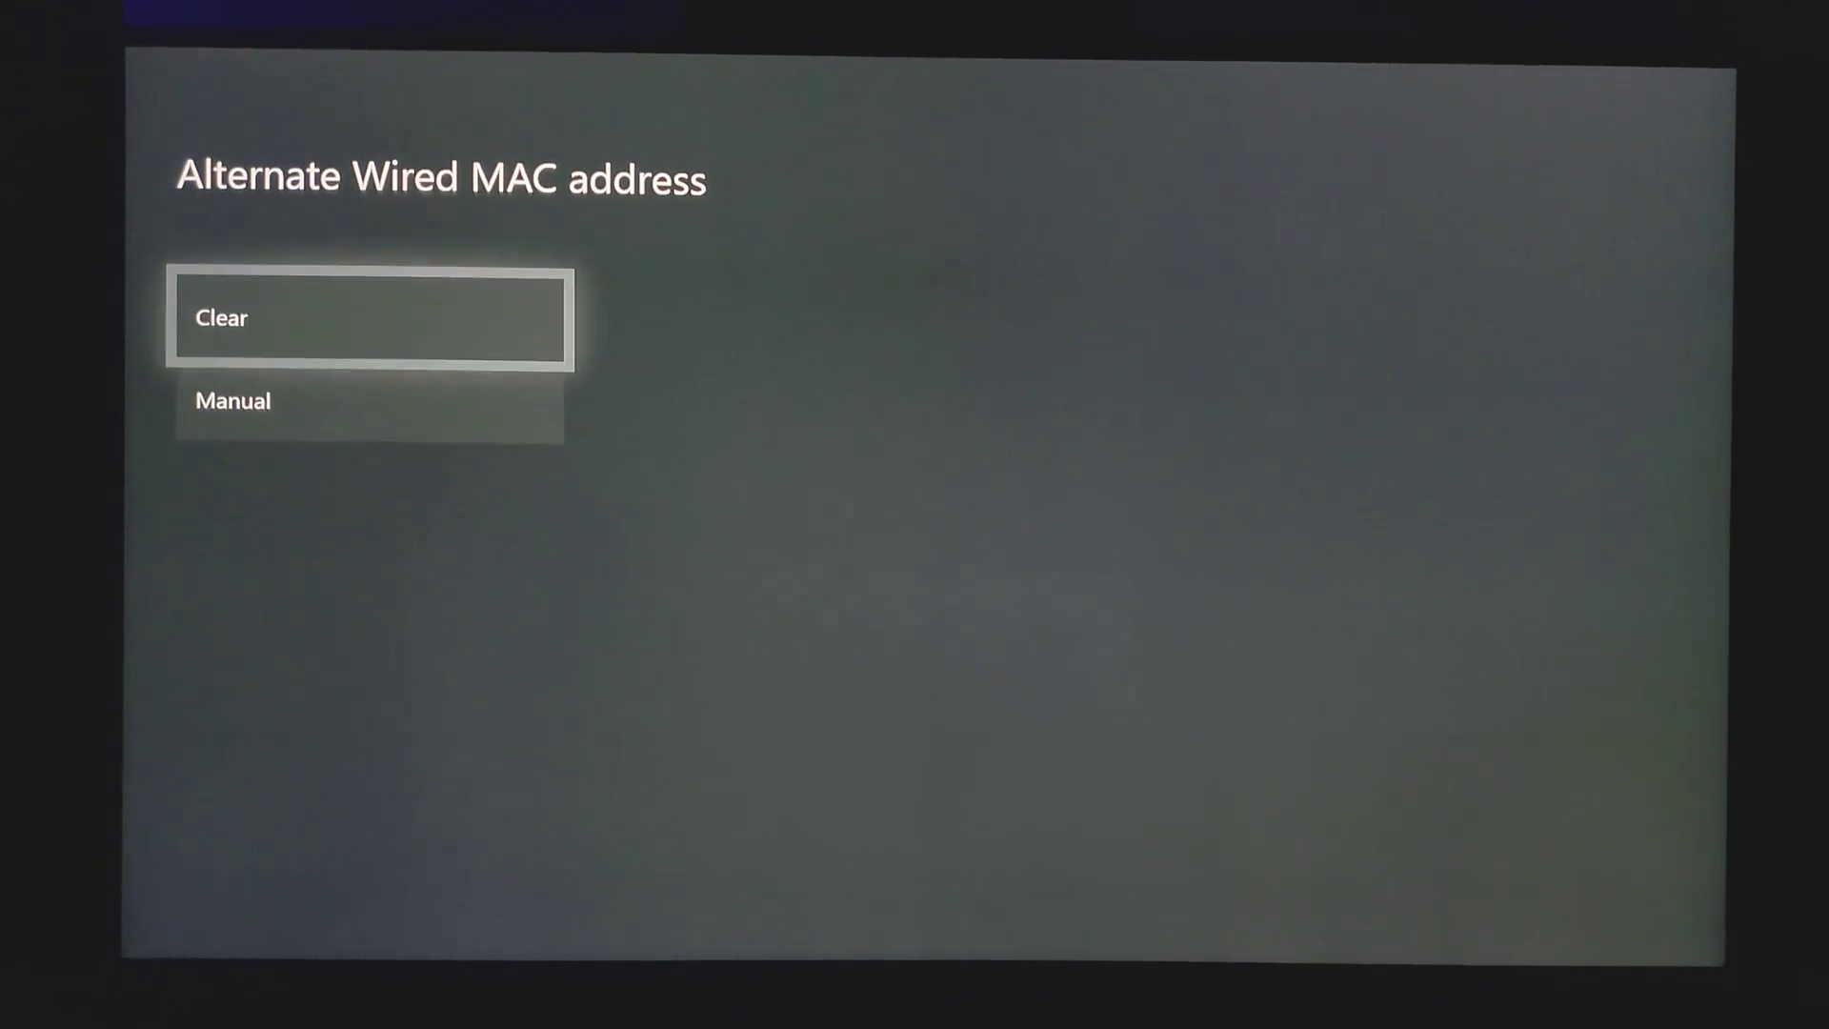
{"action": "left_click", "coordinate": [369, 317]}
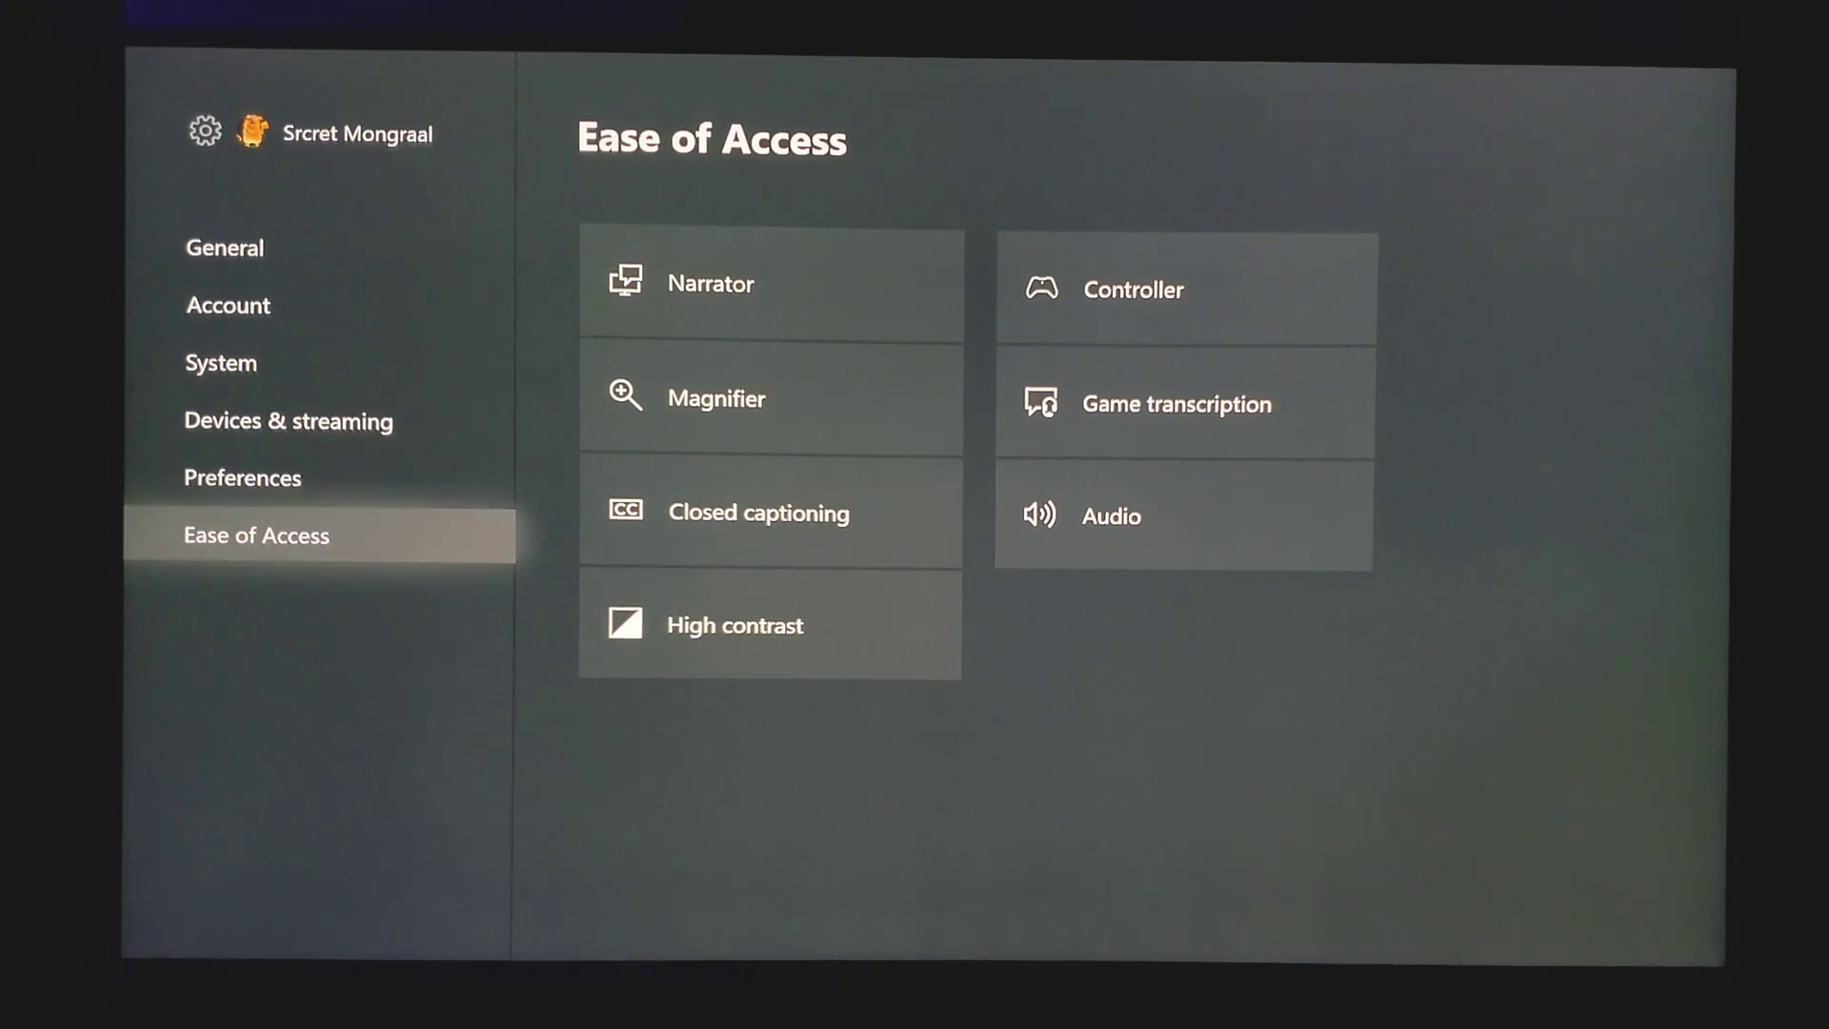
- Go to Devices & streaming > Blu-ray > Persistent storage and choose Clear persistent storage
{"action": "left_click", "coordinate": [288, 421]}
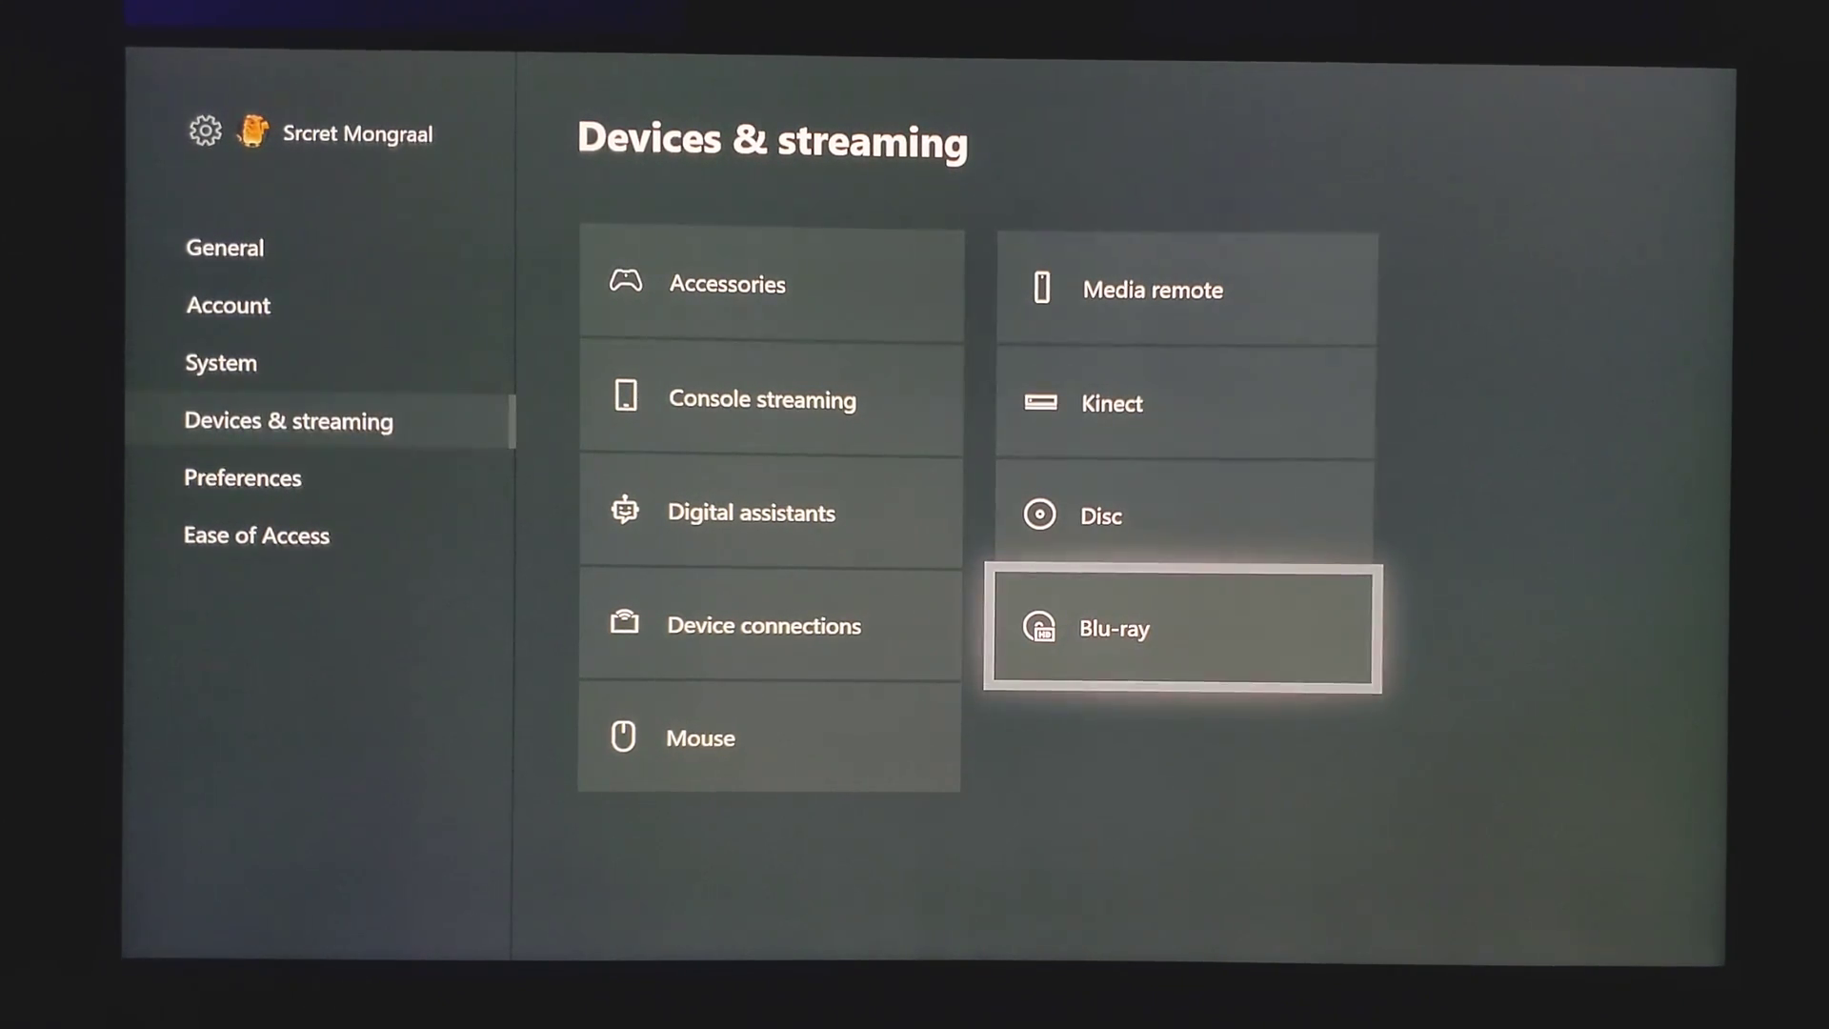
{"action": "left_click", "coordinate": [1181, 628]}
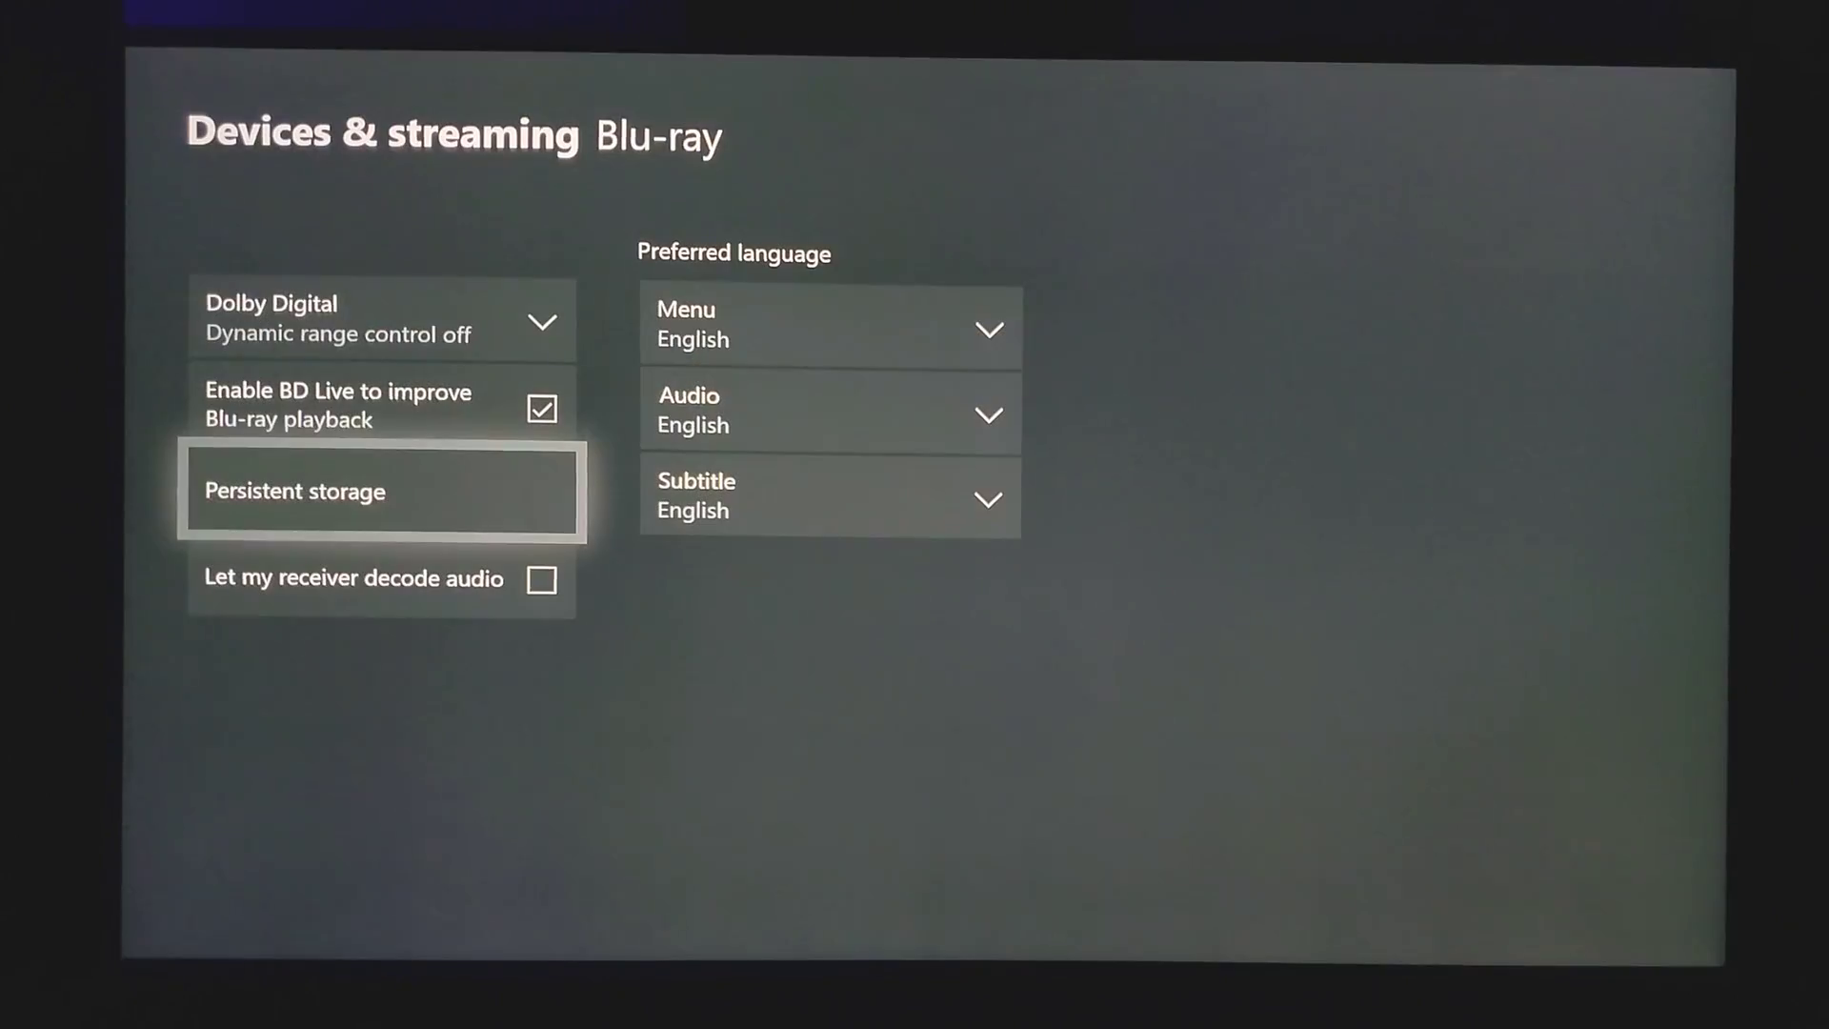
{"action": "left_click", "coordinate": [380, 489]}
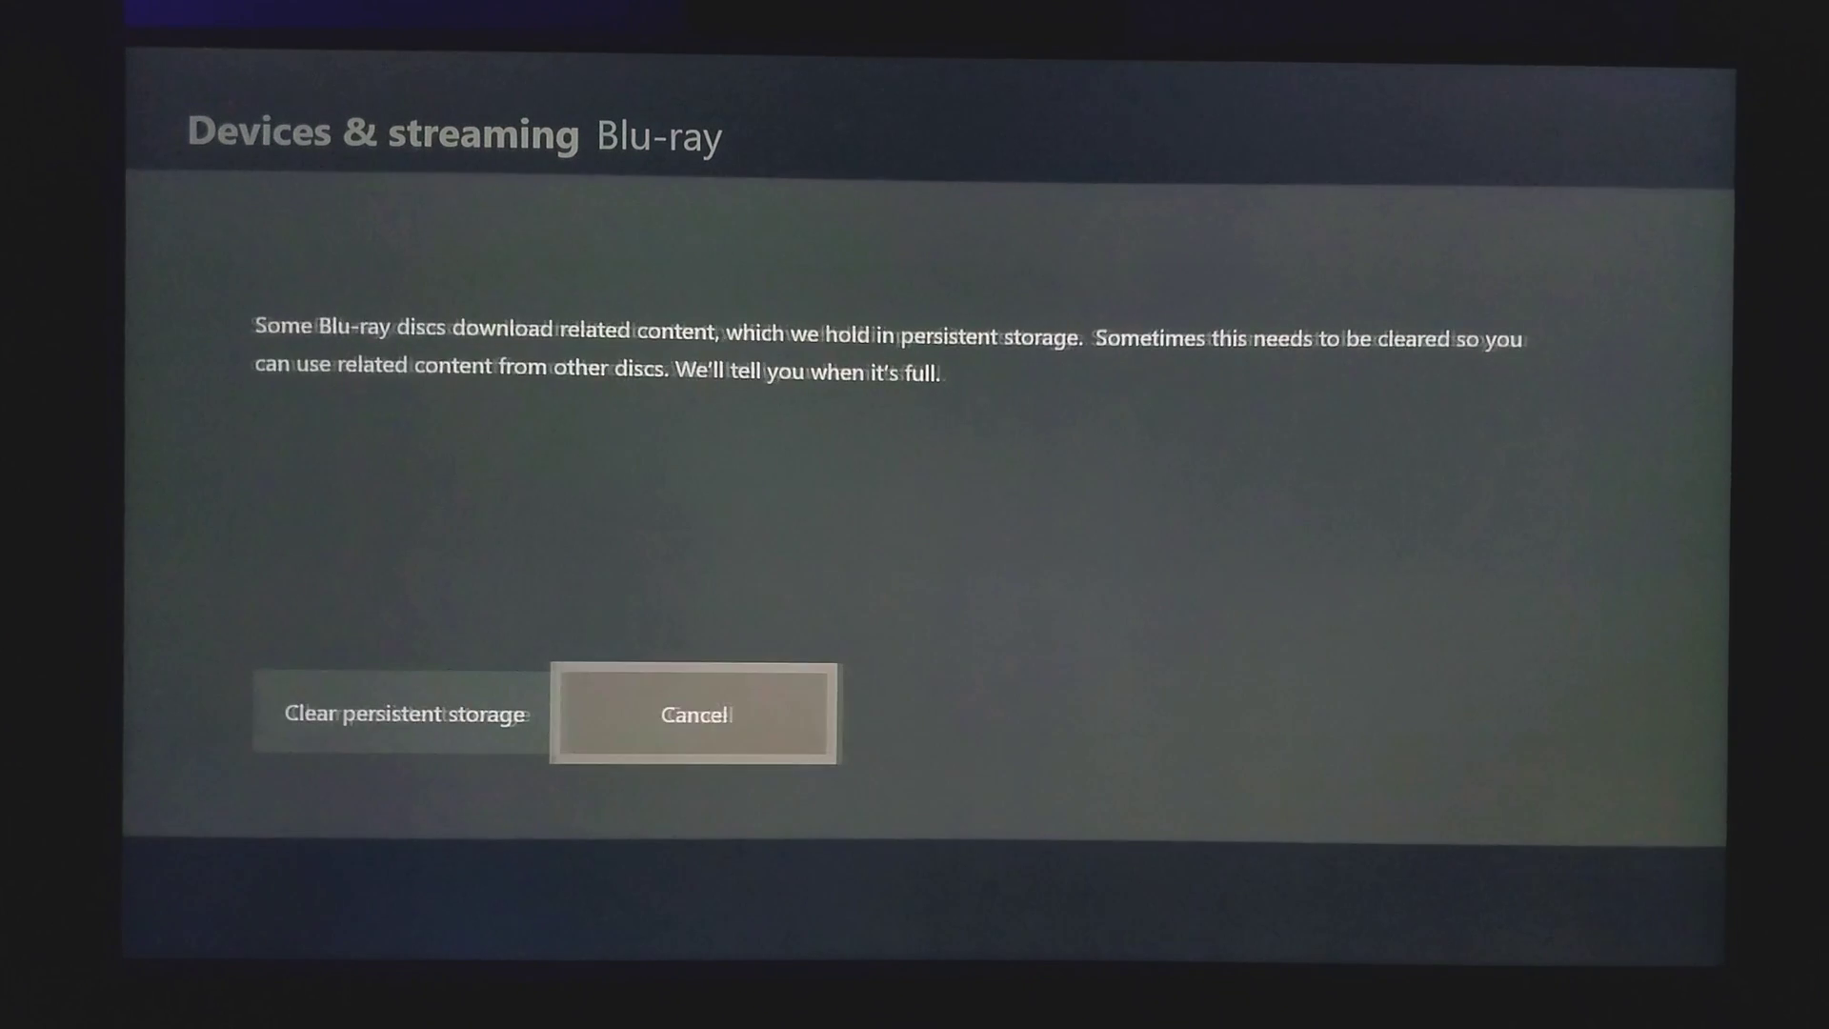
{"action": "left_click", "coordinate": [694, 714]}
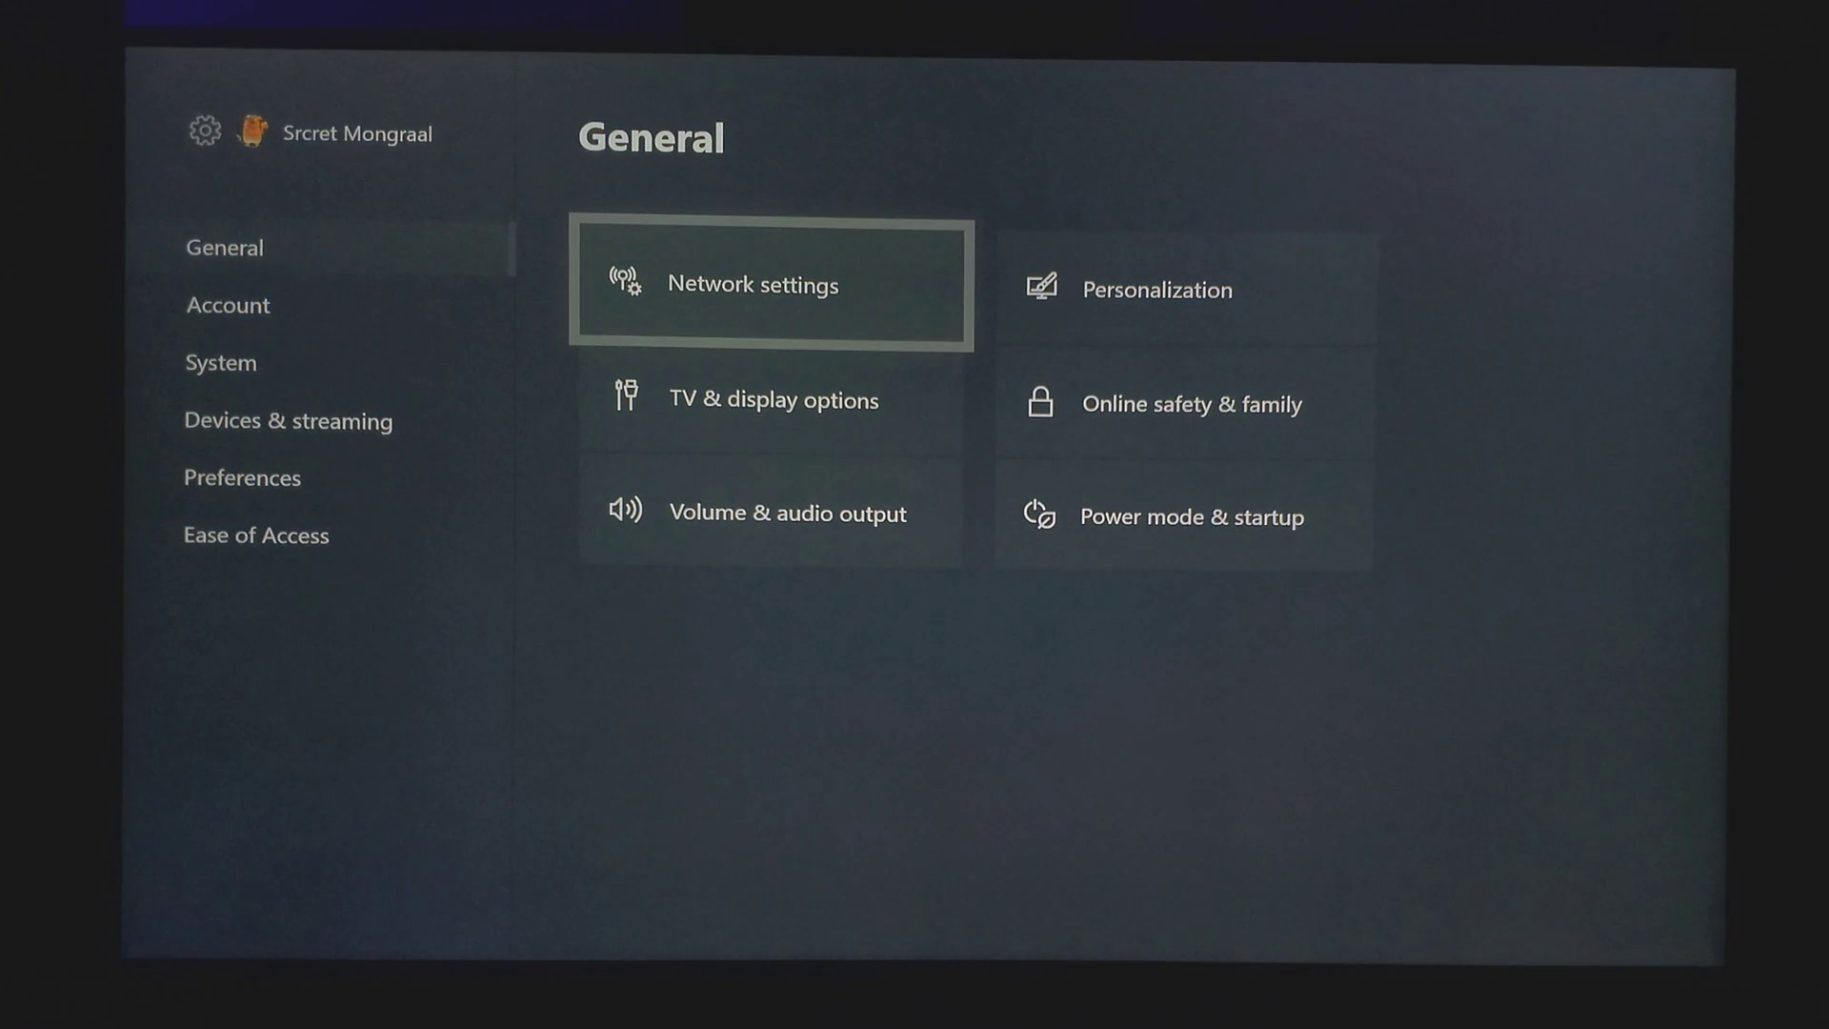
- From Network settings, open Alternate MAC address and clear the wired MAC address
{"action": "left_click", "coordinate": [754, 284]}
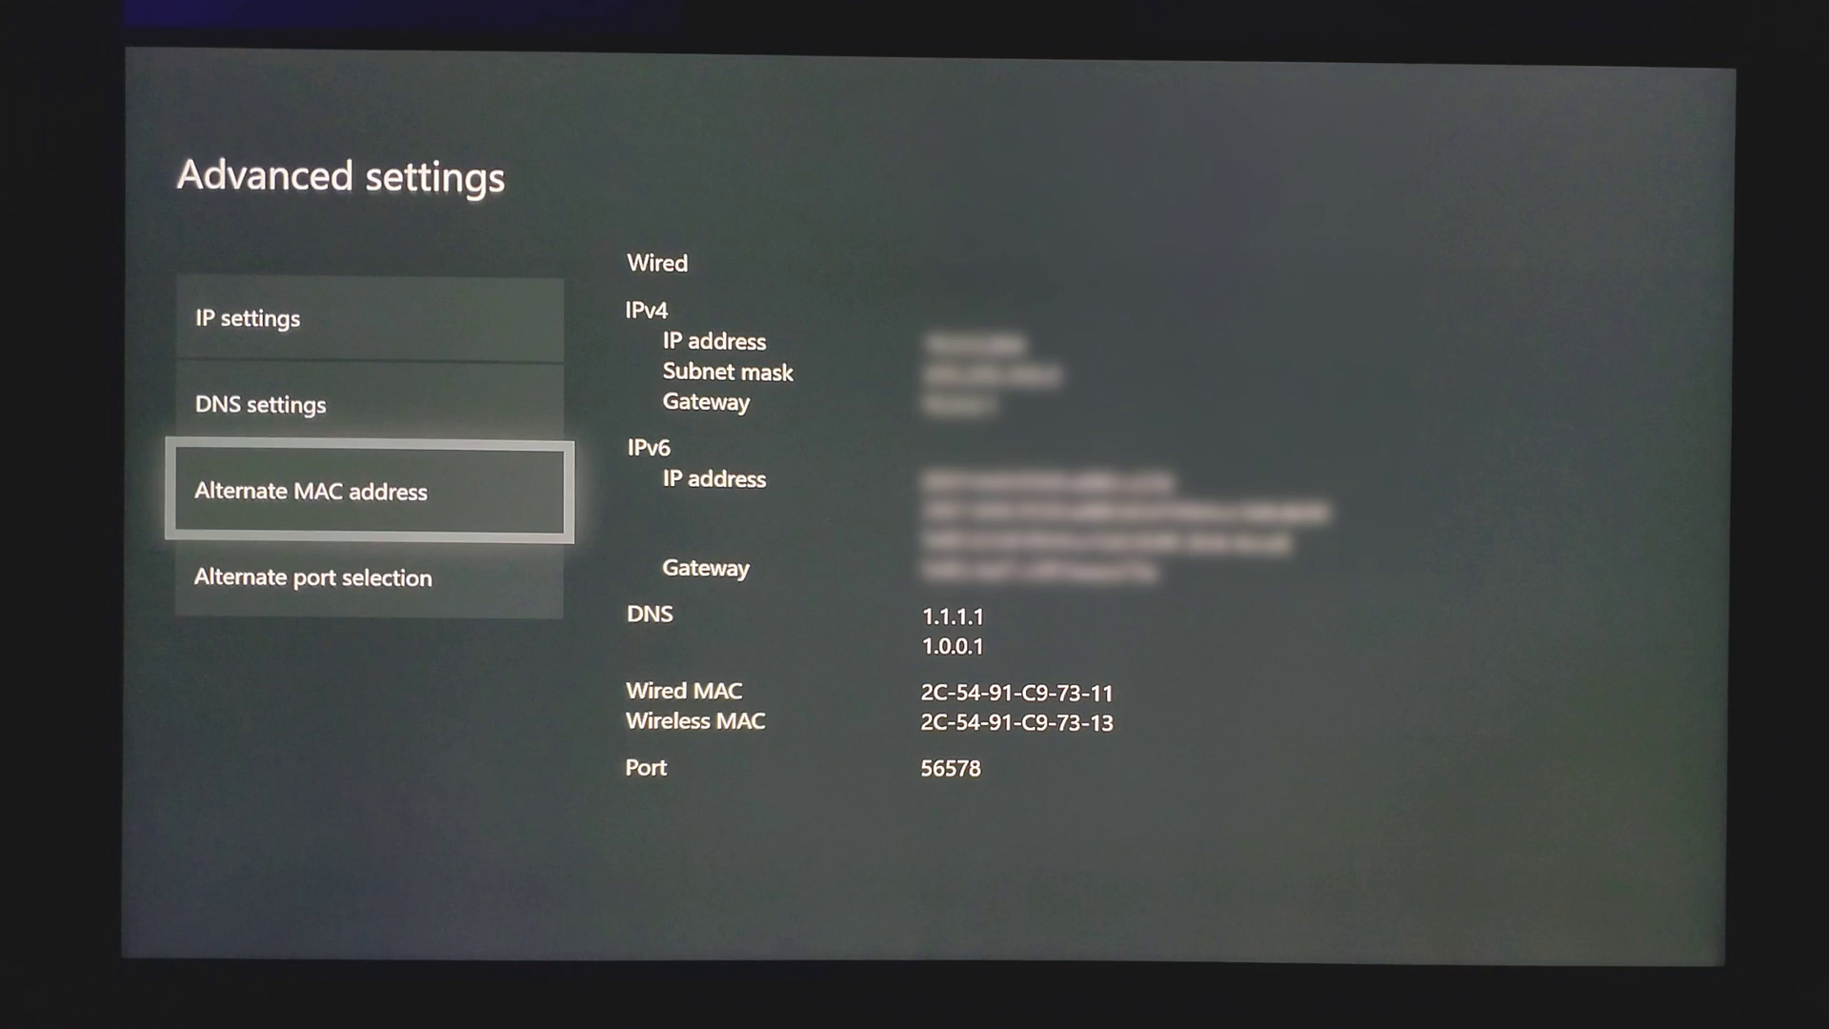
{"action": "left_click", "coordinate": [367, 489]}
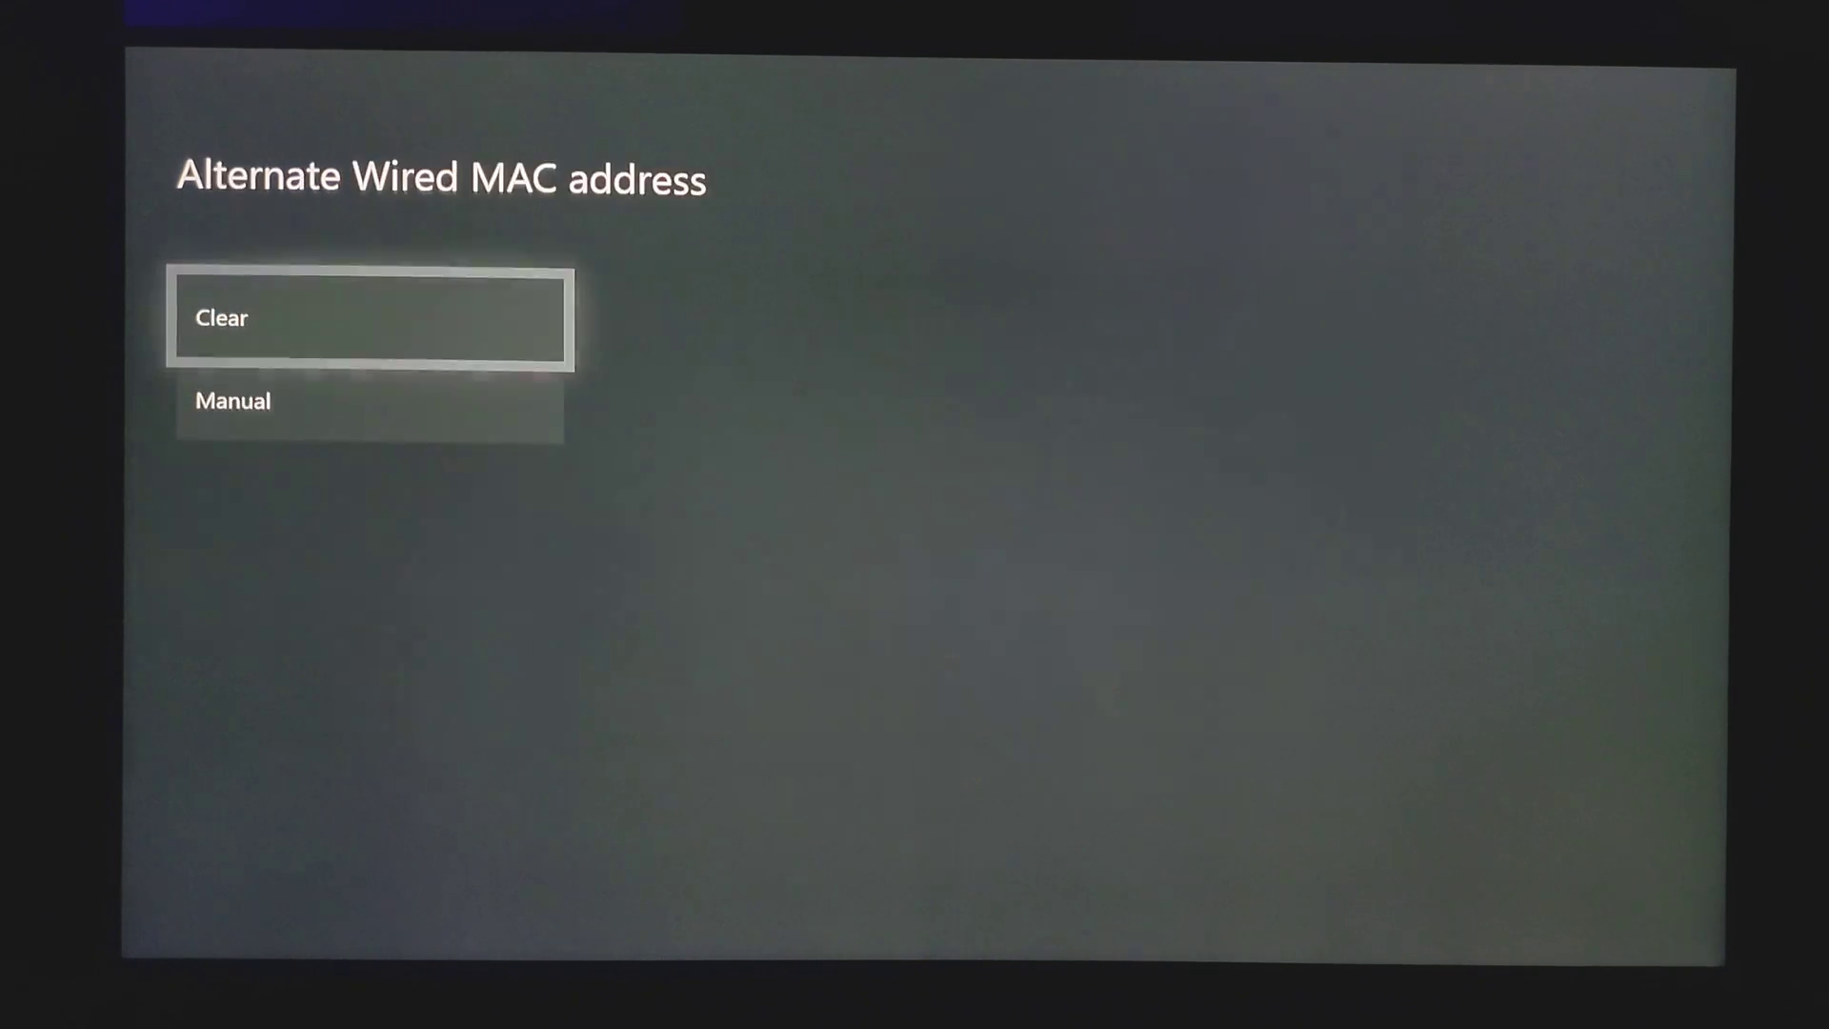
{"action": "left_click", "coordinate": [369, 317]}
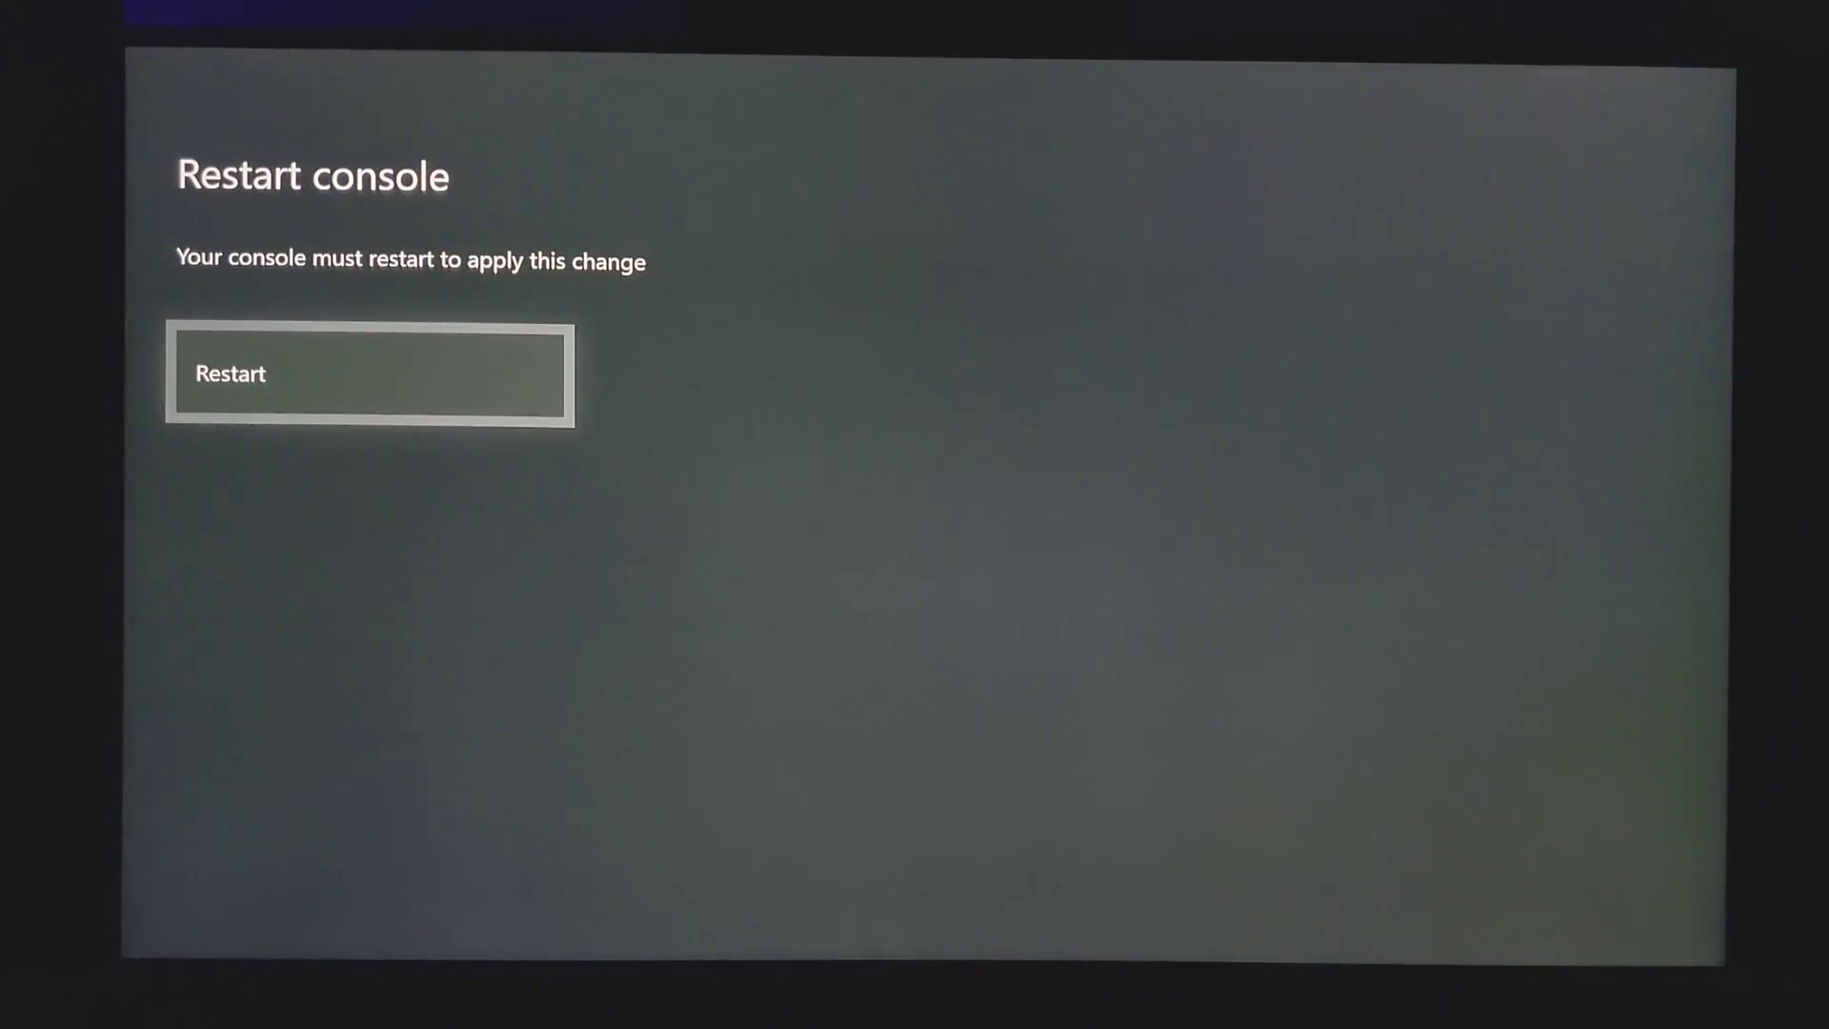